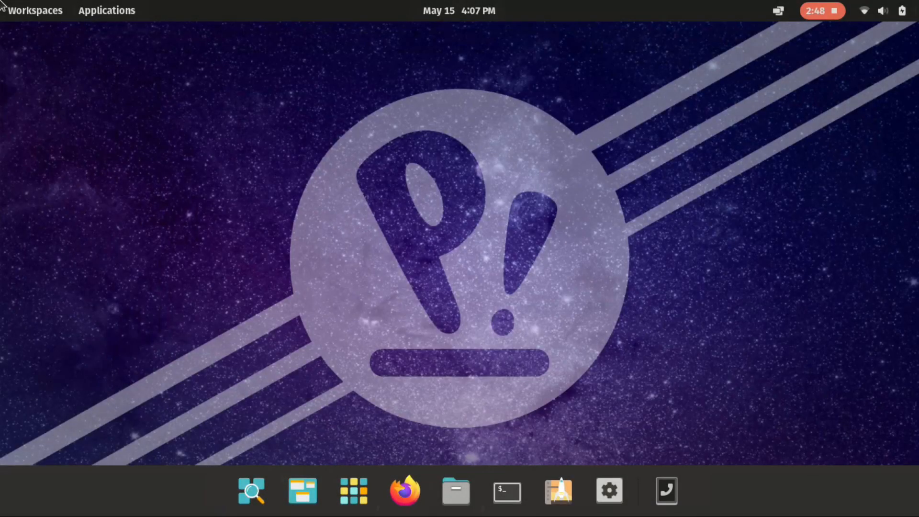
Step: Check the system status menu and briefly look at the application library and file manager
left_click(885, 10)
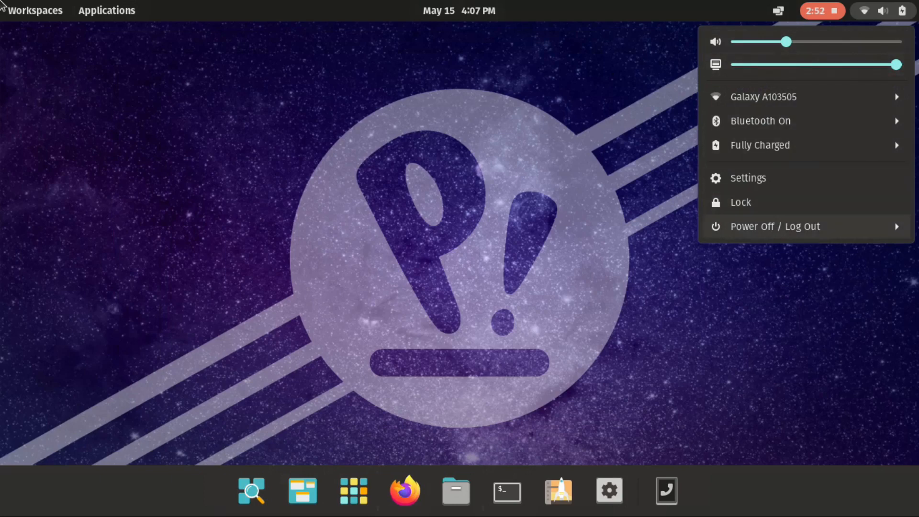
left_click(776, 226)
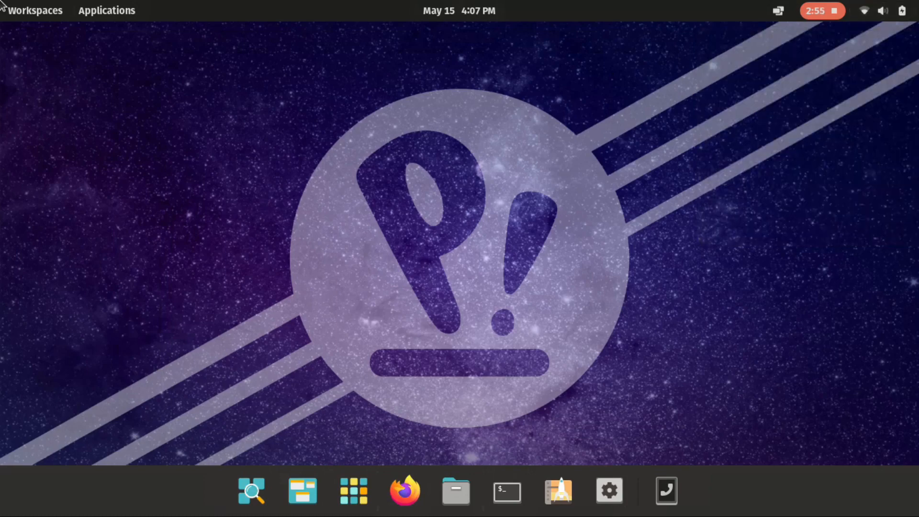
left_click(108, 10)
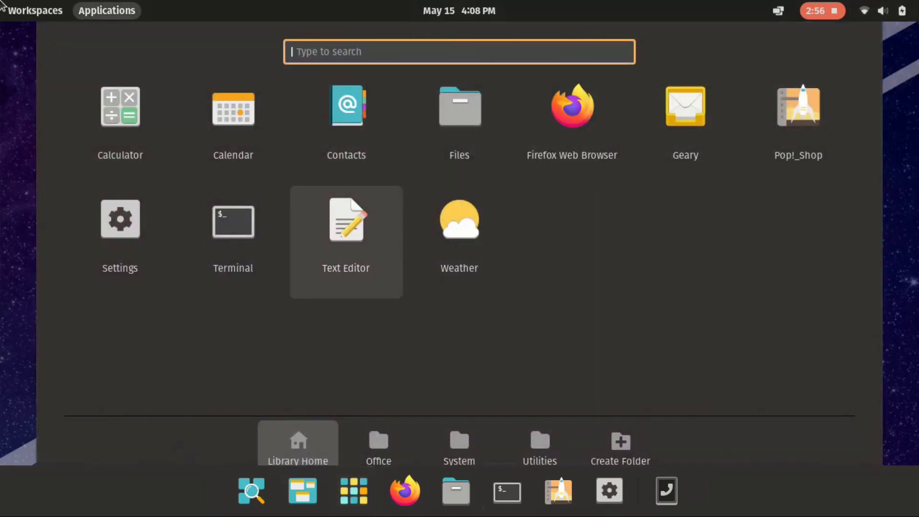
mouse_move(684, 106)
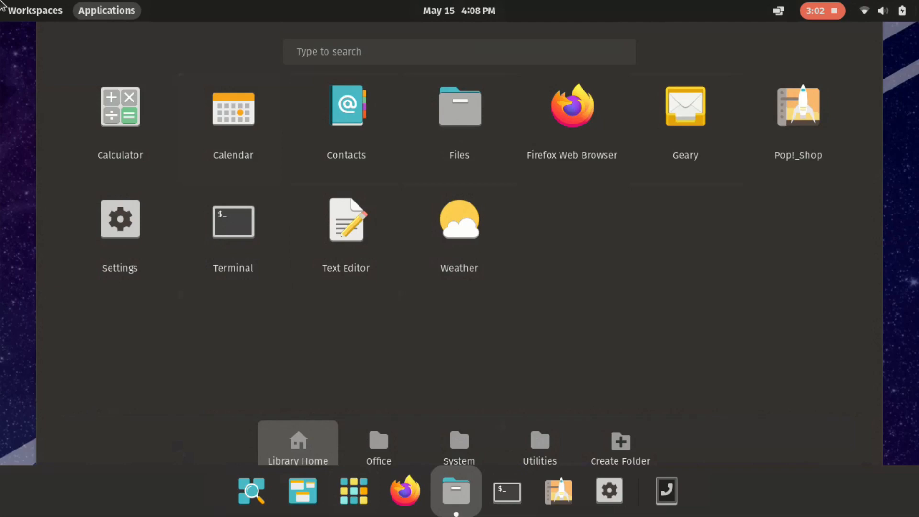
left_click(460, 106)
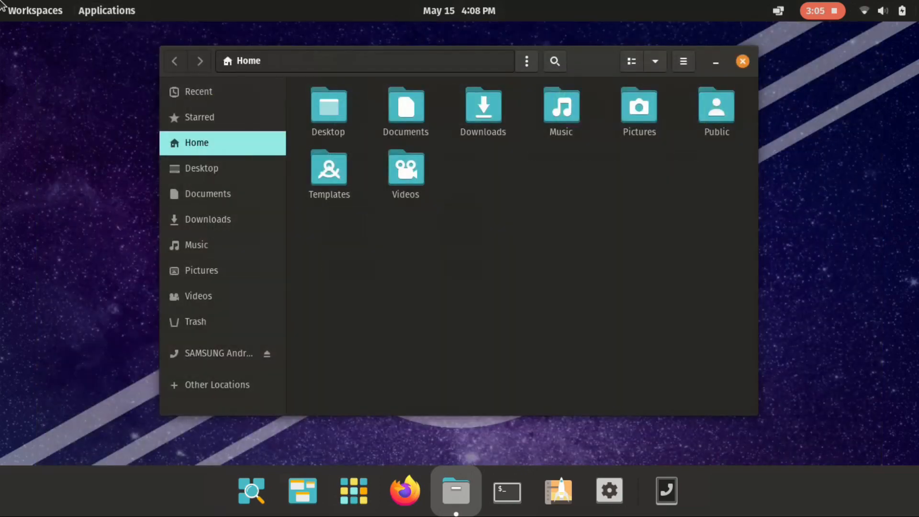
left_click(742, 61)
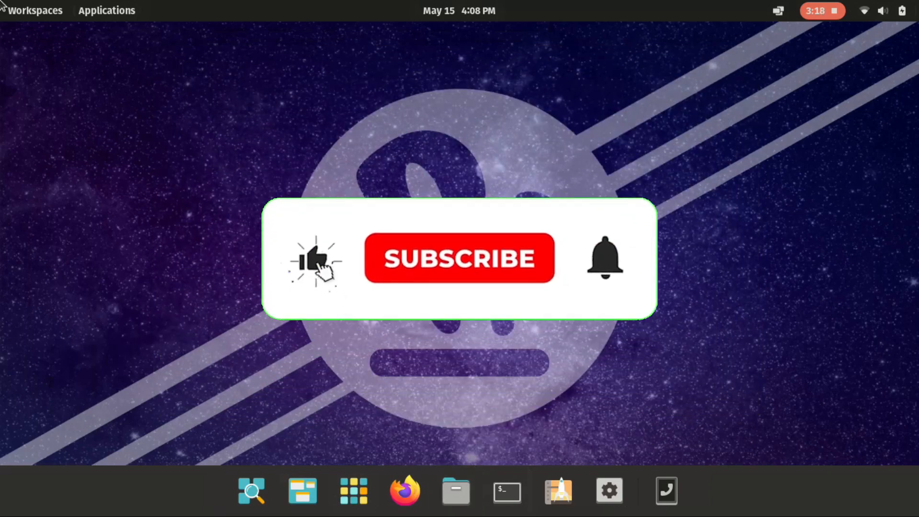
left_click(458, 258)
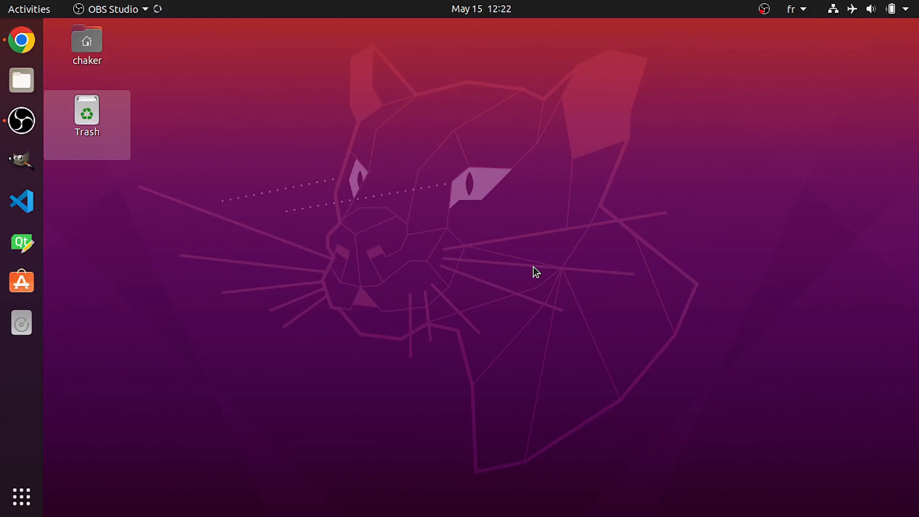
mouse_move(459, 224)
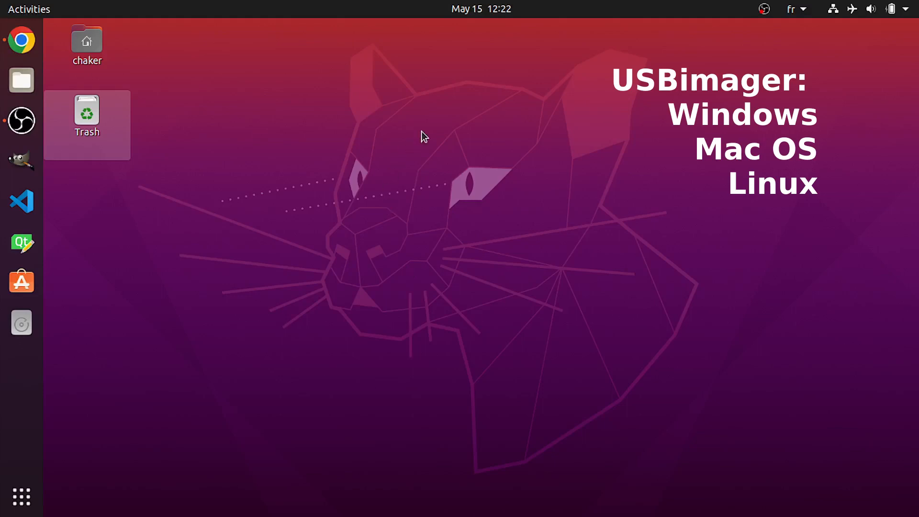
mouse_move(298, 199)
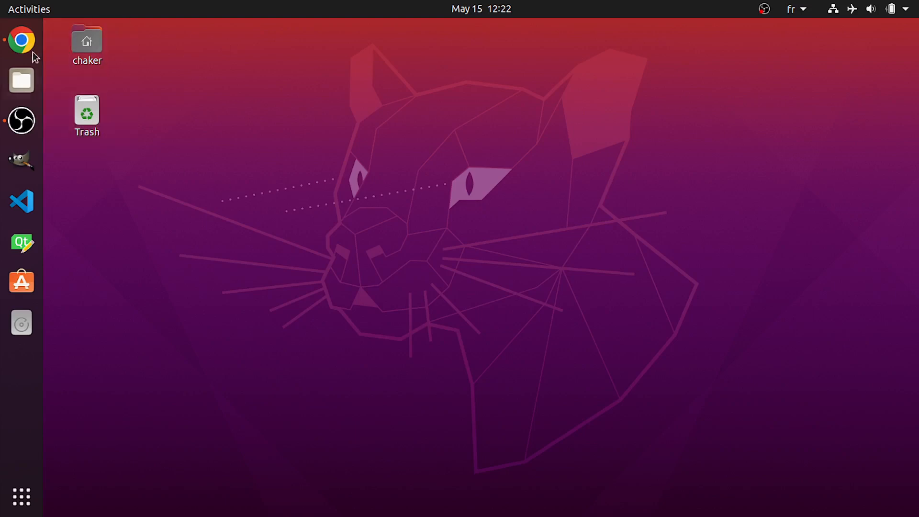
mouse_move(29, 43)
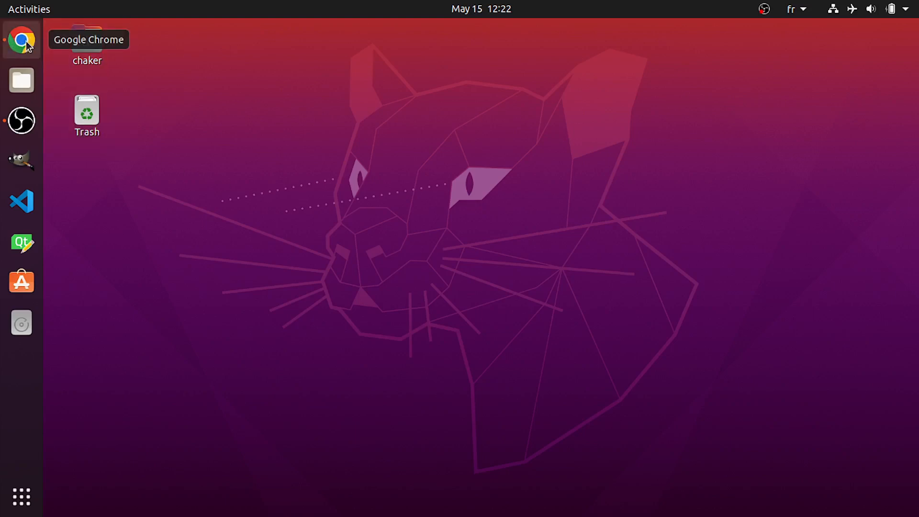
Step: Launch Chrome and load pop.system76.com, scrolling into the welcome section
left_click(23, 39)
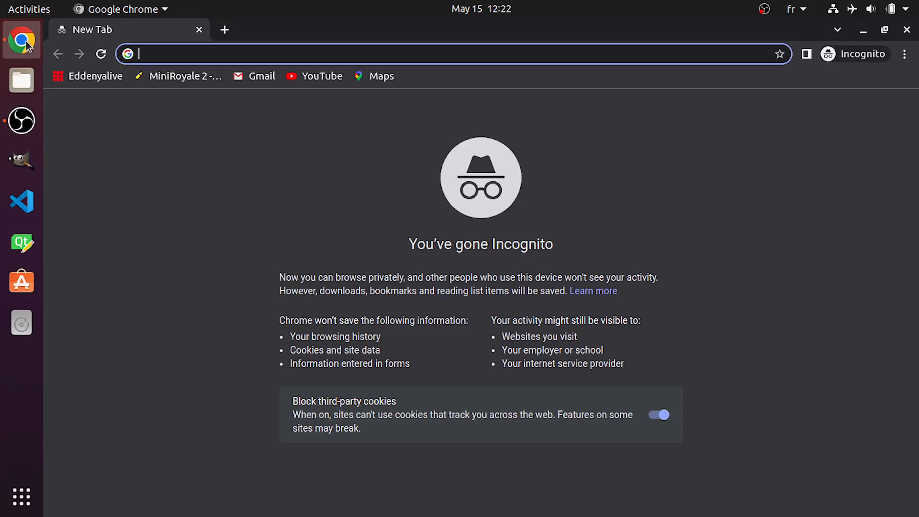
mouse_move(206, 54)
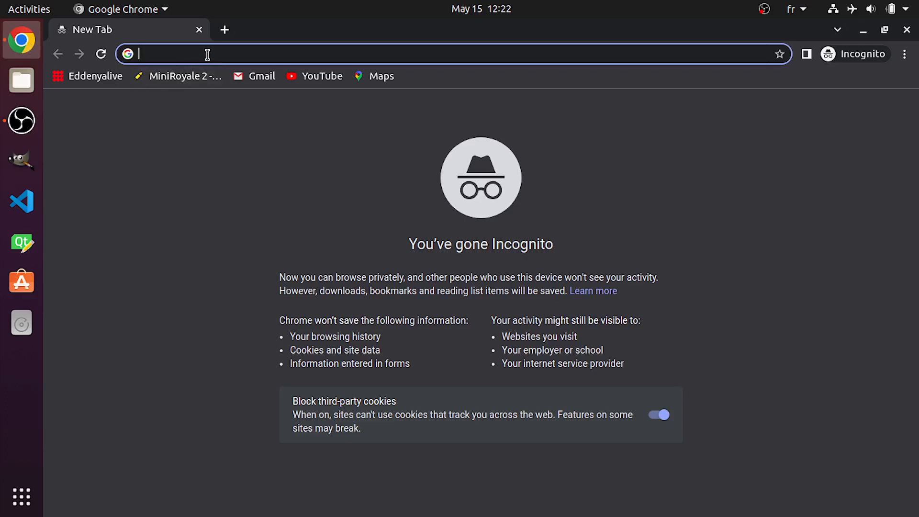
type("pop")
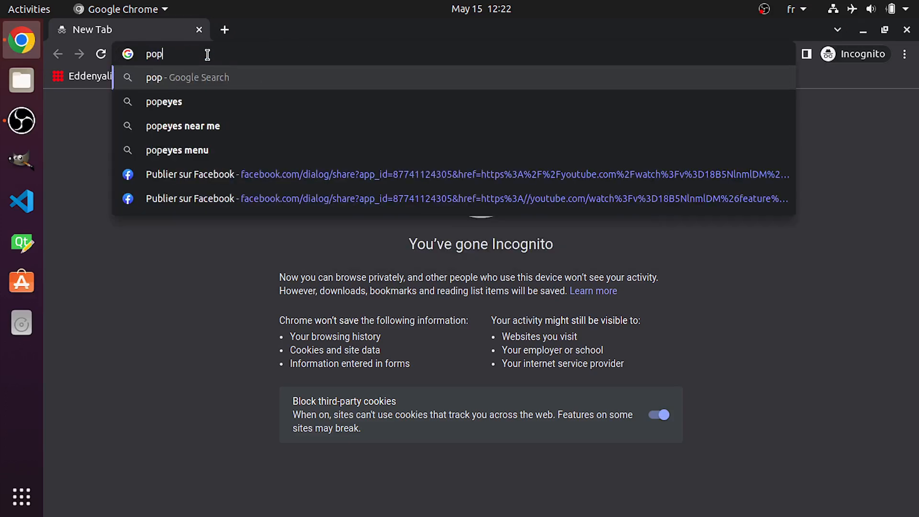
type(".system76.com")
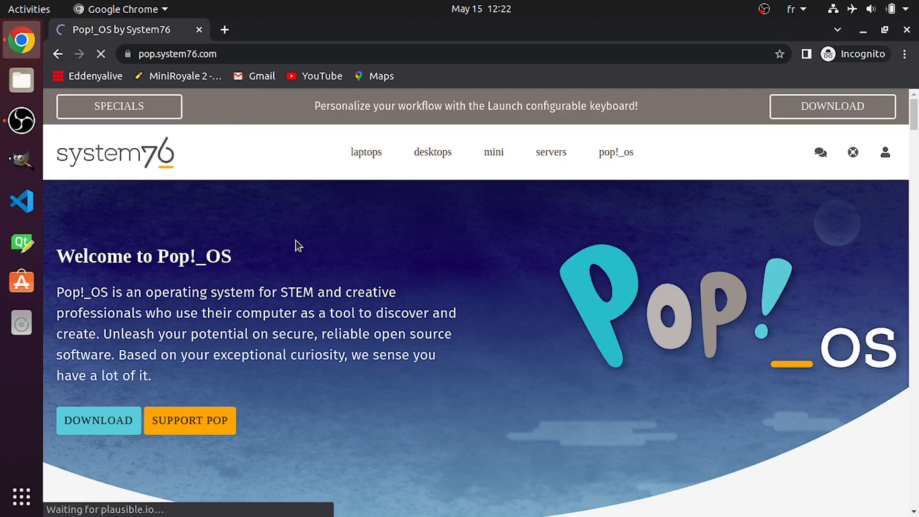
scroll("down", 3)
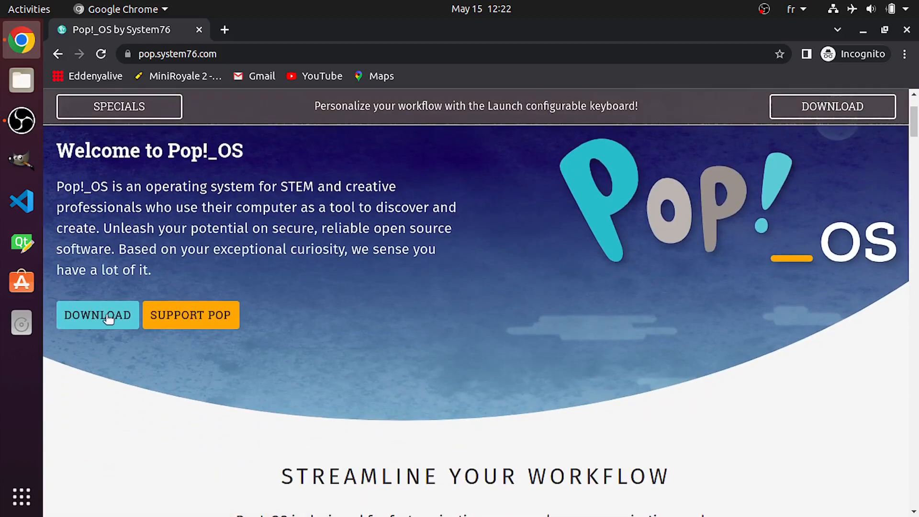
Step: Bring up the Download Pop!_OS dialog and review the 22.04 LTS, NVIDIA and Raspberry Pi options
left_click(98, 315)
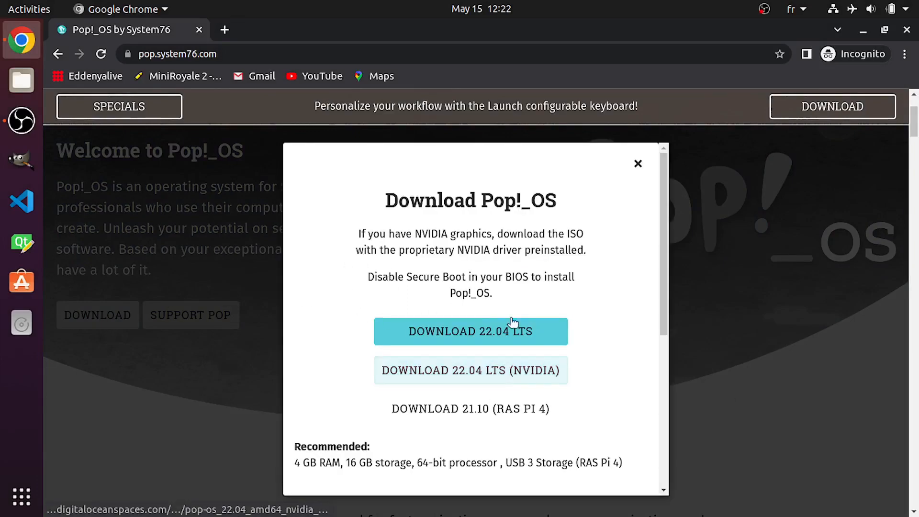
scroll("down", 3)
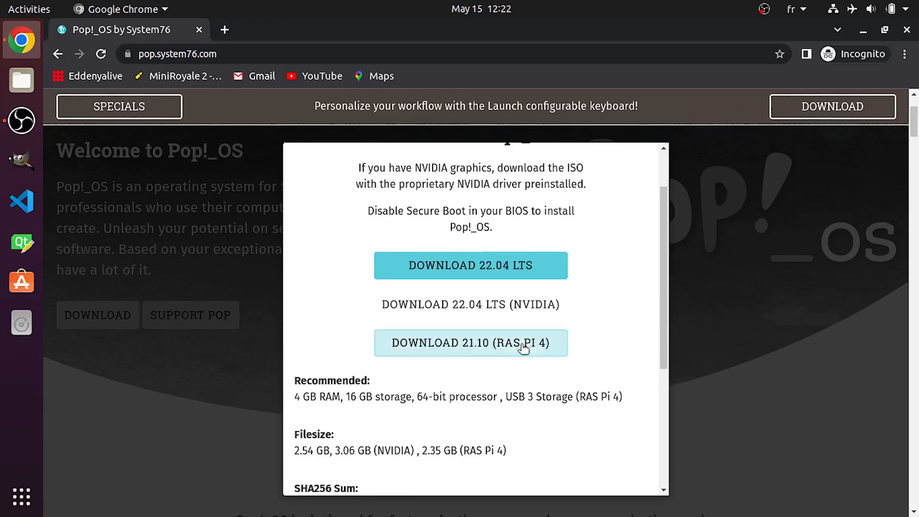
mouse_move(509, 361)
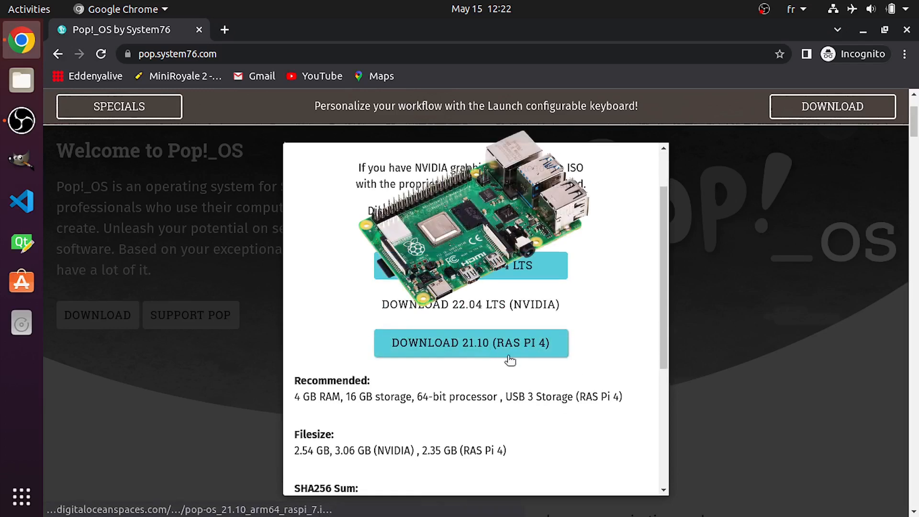
left_click(470, 342)
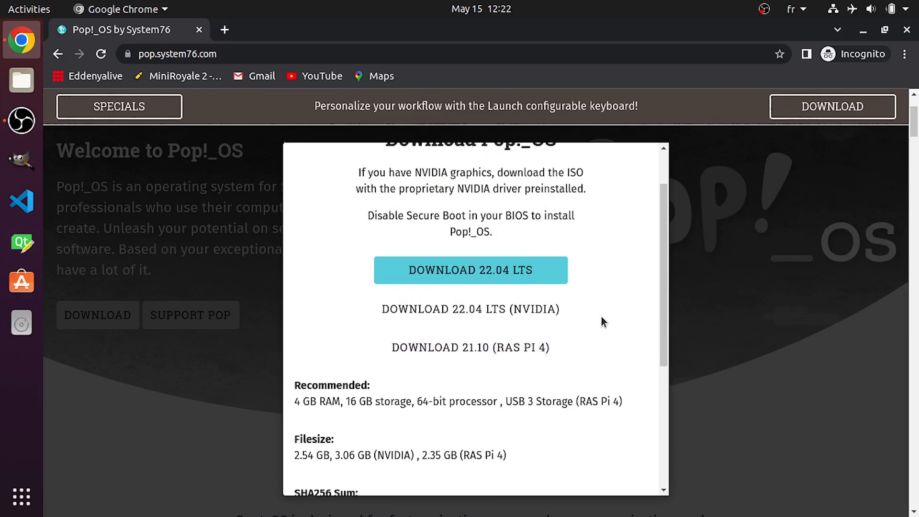
mouse_move(544, 313)
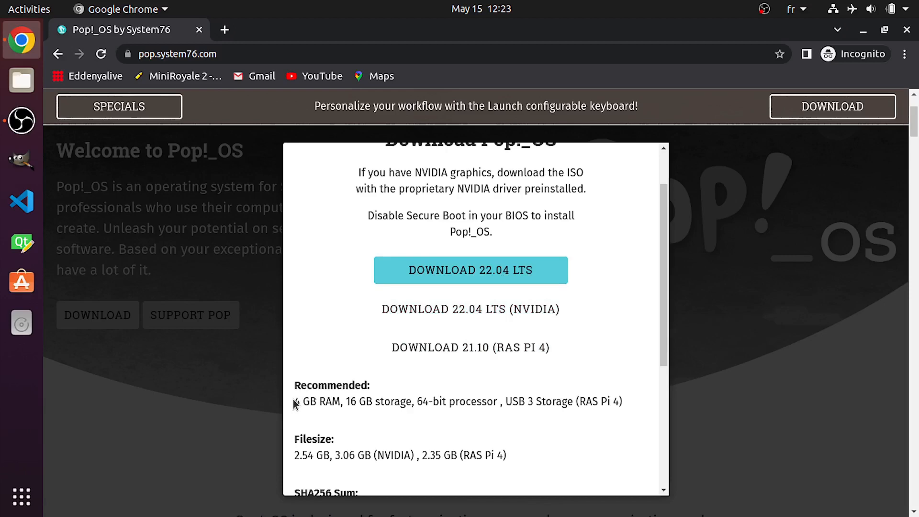
left_click_drag(295, 401, 428, 401)
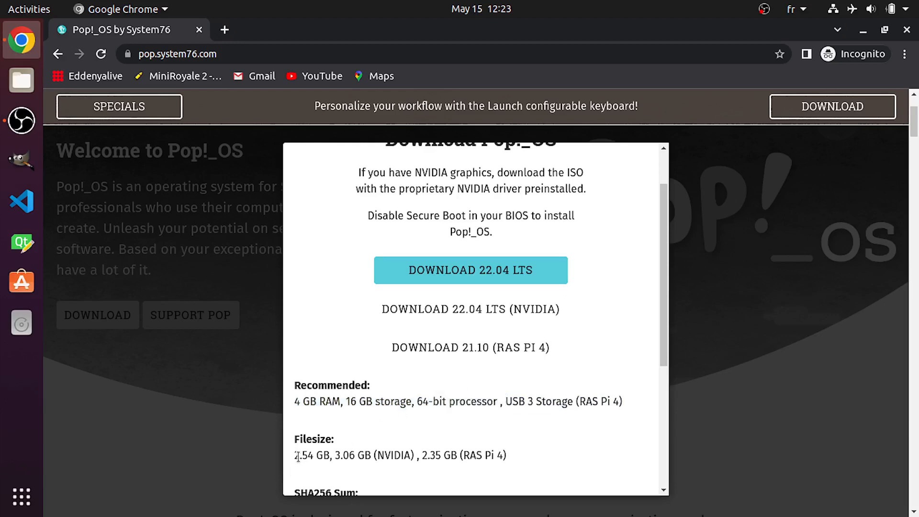
mouse_move(467, 306)
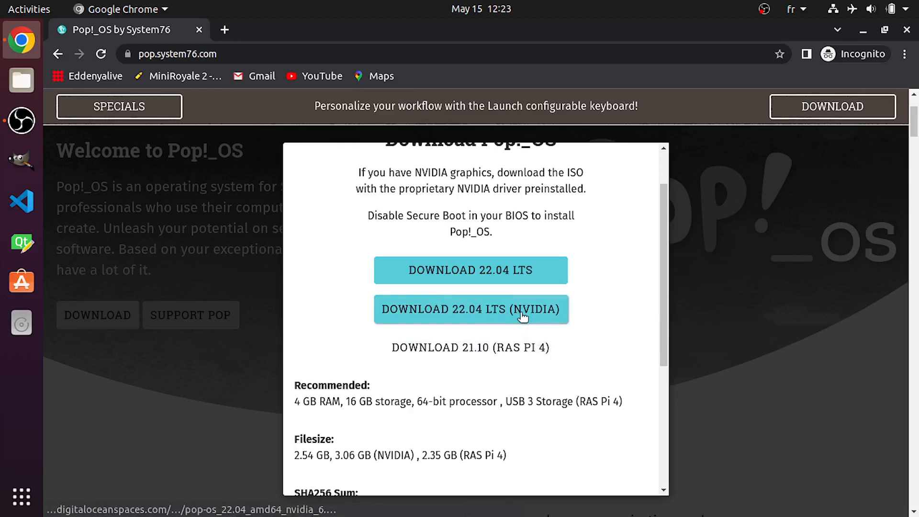
Step: Start downloading the Pop!_OS 22.04 LTS NVIDIA ISO
left_click(471, 309)
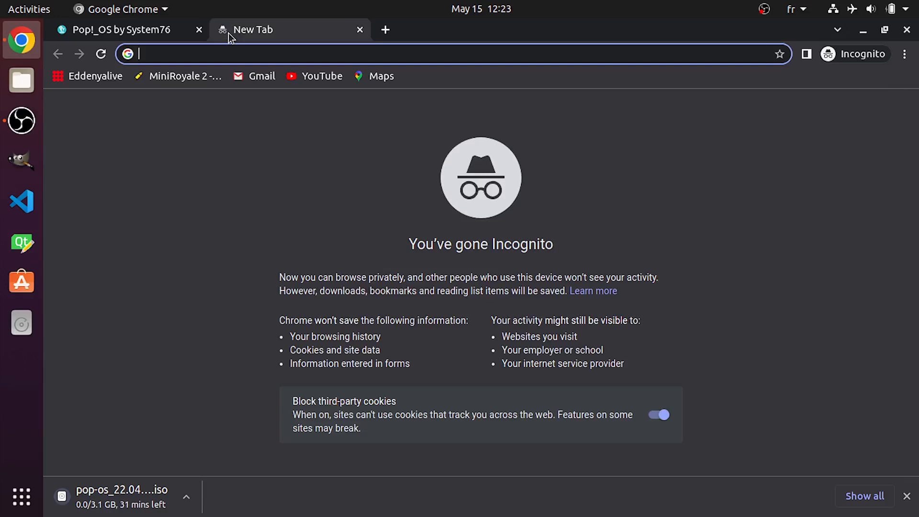
mouse_move(252, 224)
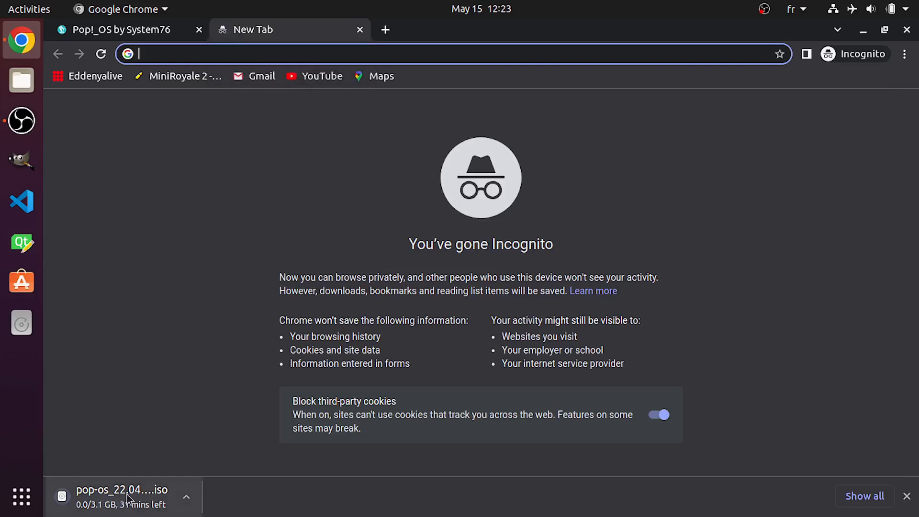
mouse_move(233, 142)
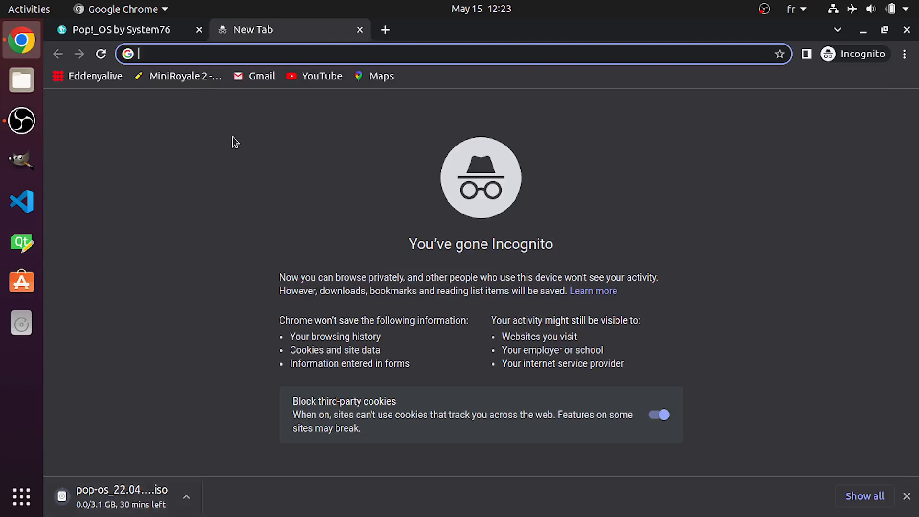
mouse_move(224, 50)
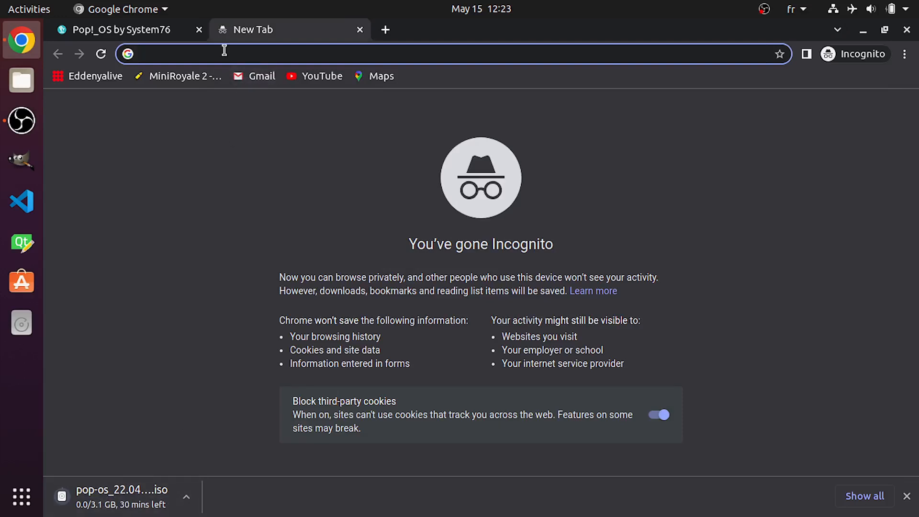
Step: Search for usbimager, open the bzt/usbimager GitLab project and scroll to its platform table
type("us")
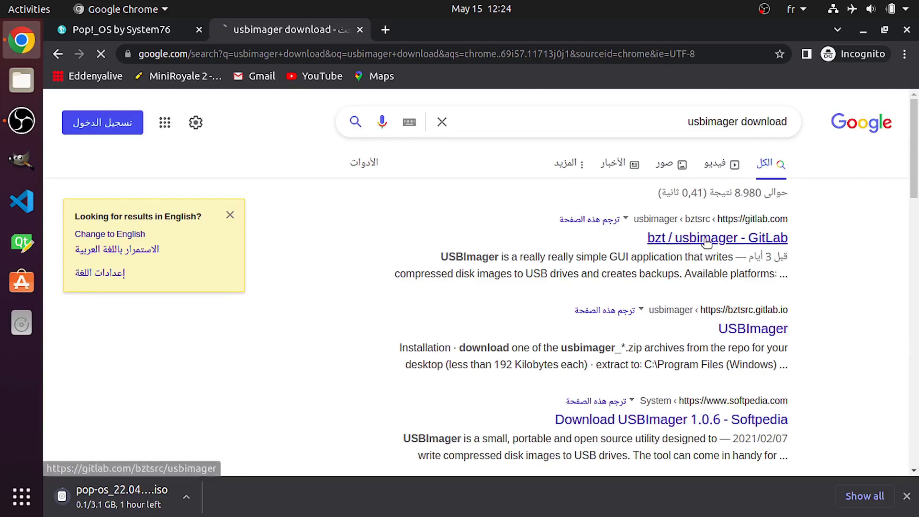
left_click(707, 238)
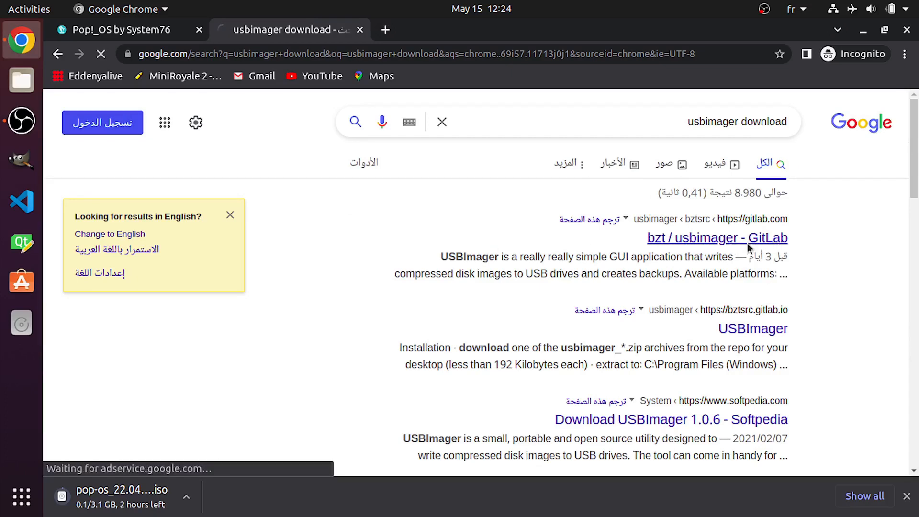
left_click(716, 237)
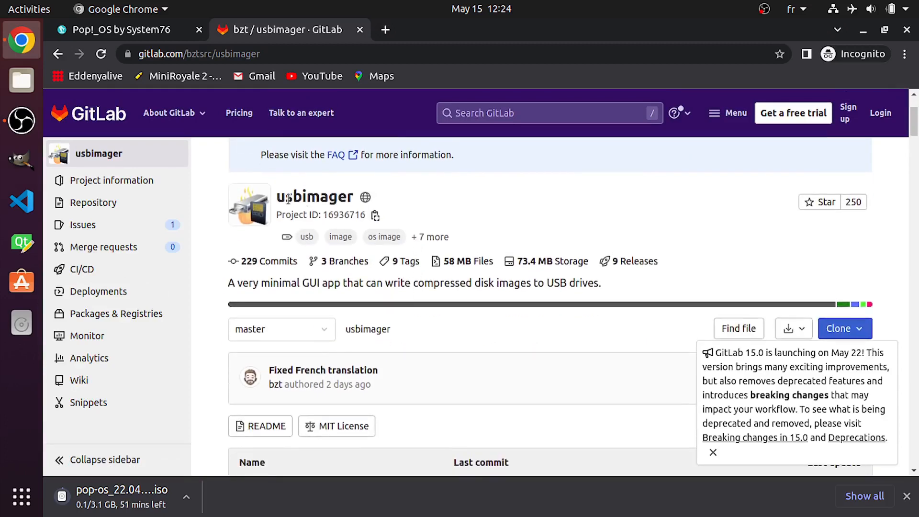
scroll("down", 3)
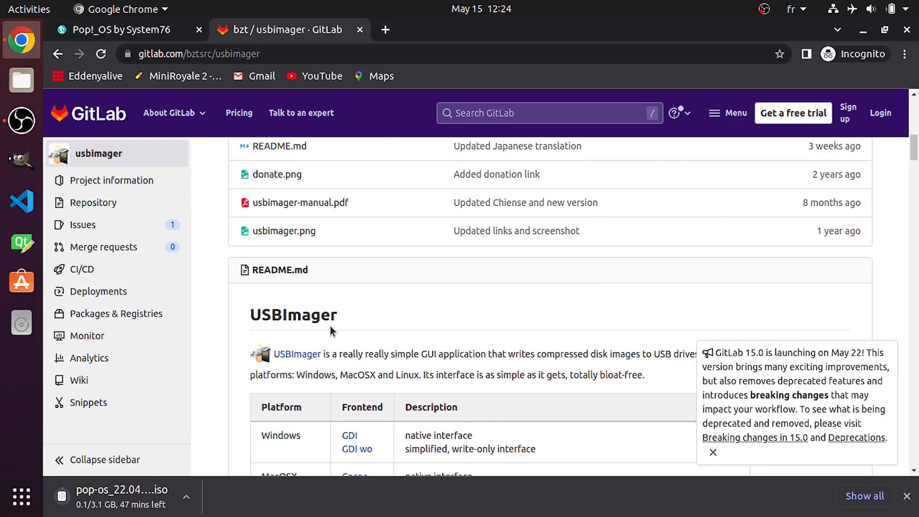
scroll("down", 3)
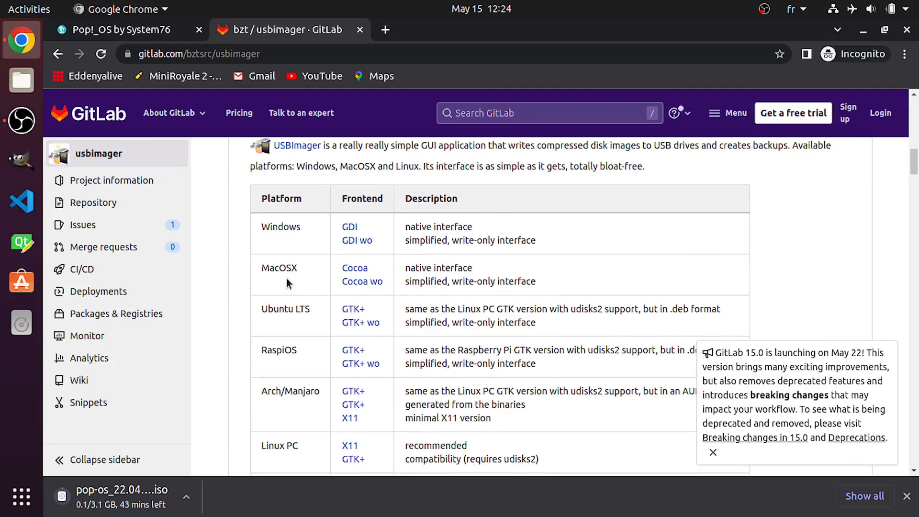
mouse_move(289, 323)
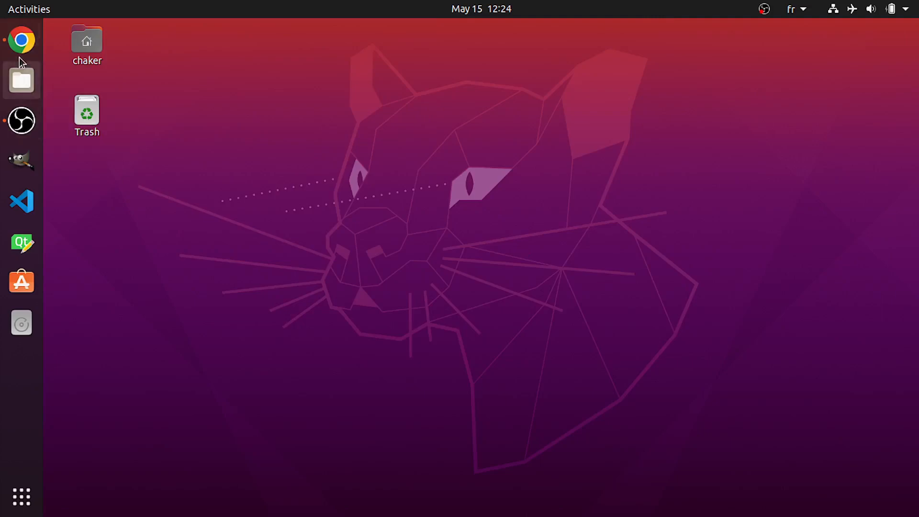
Step: Download the Ubuntu LTS GTK+ build of USBImager and keep the .deb despite the warning
left_click(20, 40)
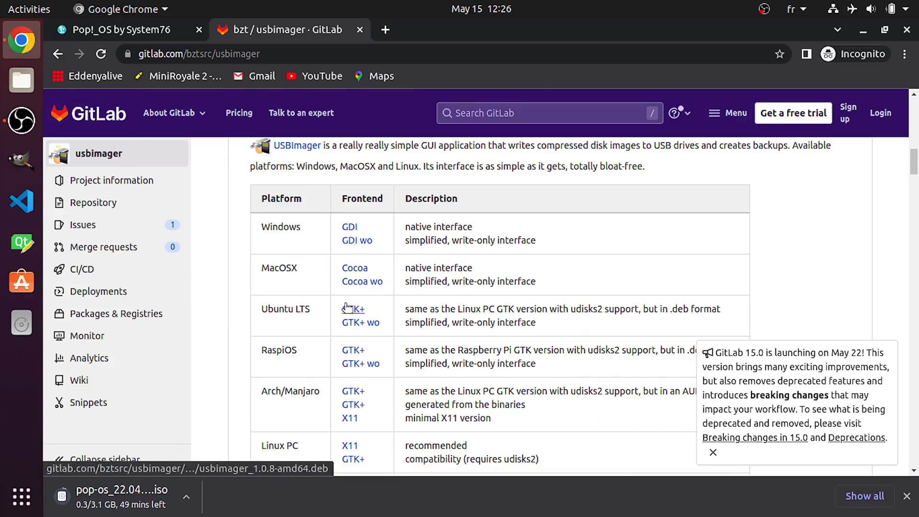
left_click(353, 309)
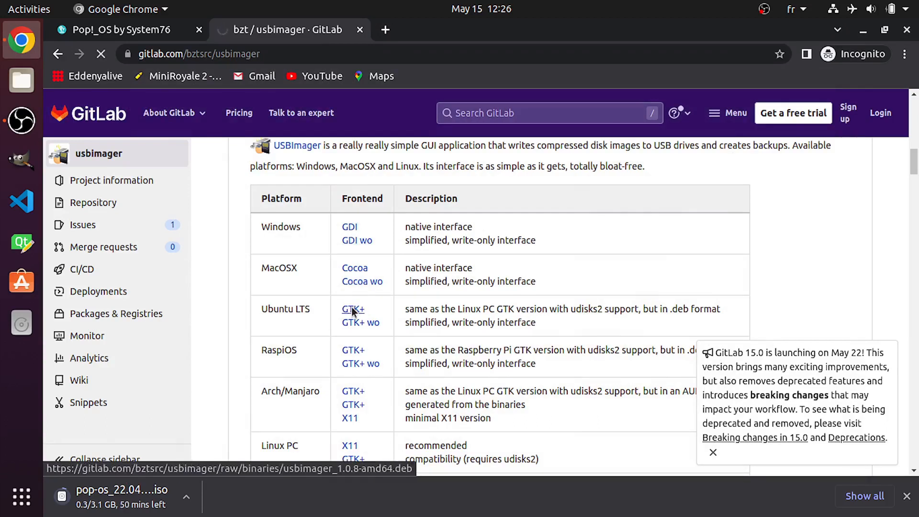
left_click(353, 309)
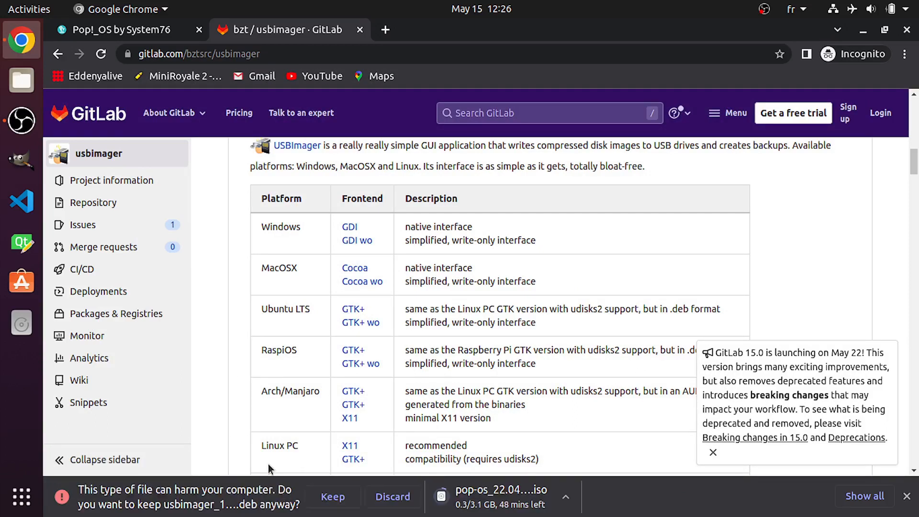
left_click(333, 497)
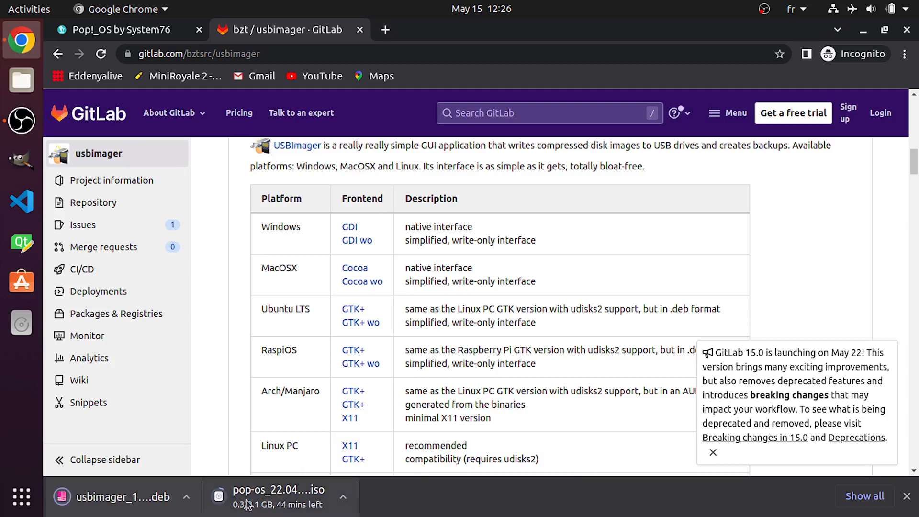
mouse_move(237, 449)
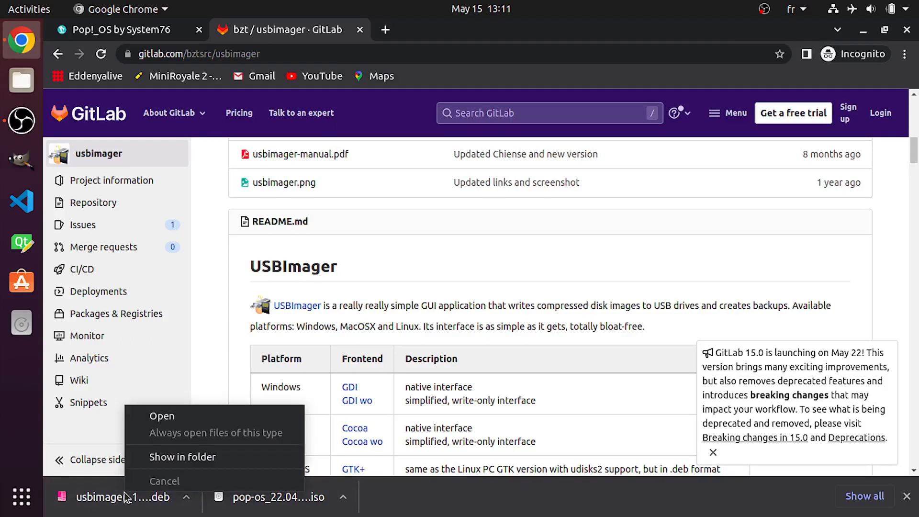
Step: Show the Downloads folder and select the Pop!_OS ISO and usbimager_1.0.8-amd64.deb to check them
left_click(164, 481)
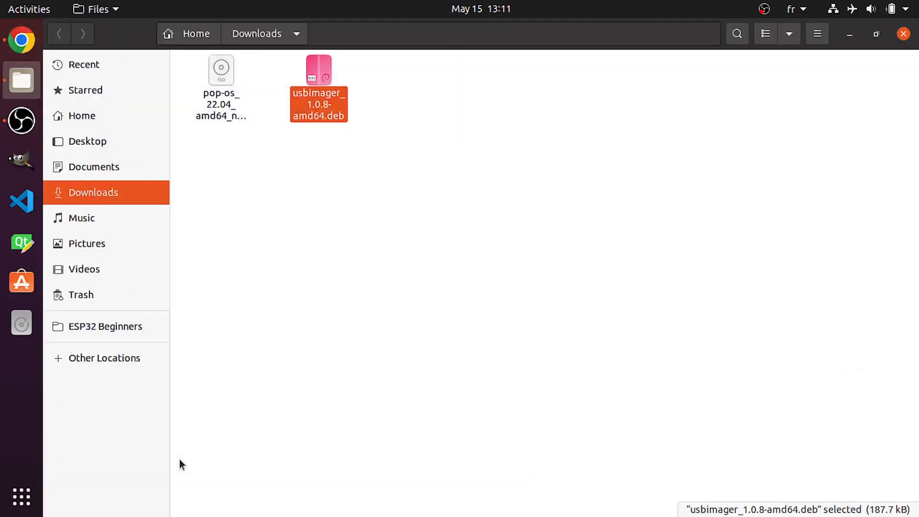
left_click(220, 72)
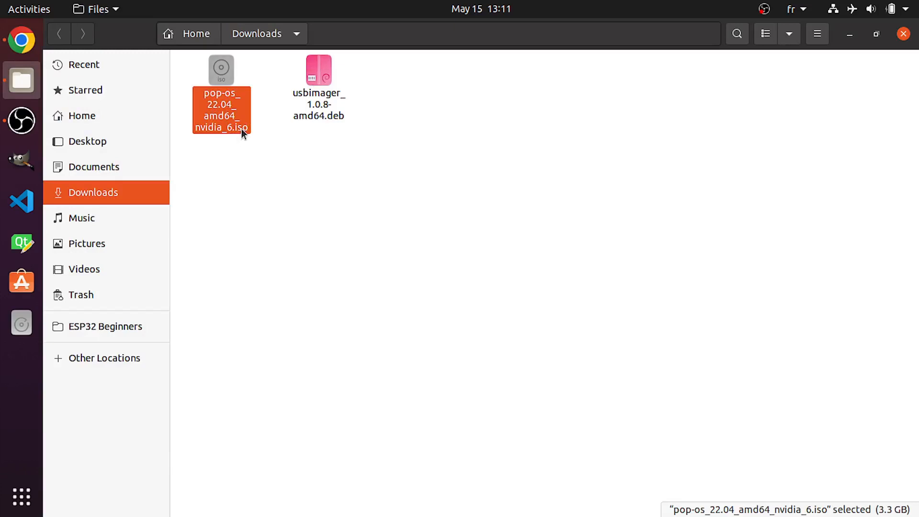
left_click(318, 72)
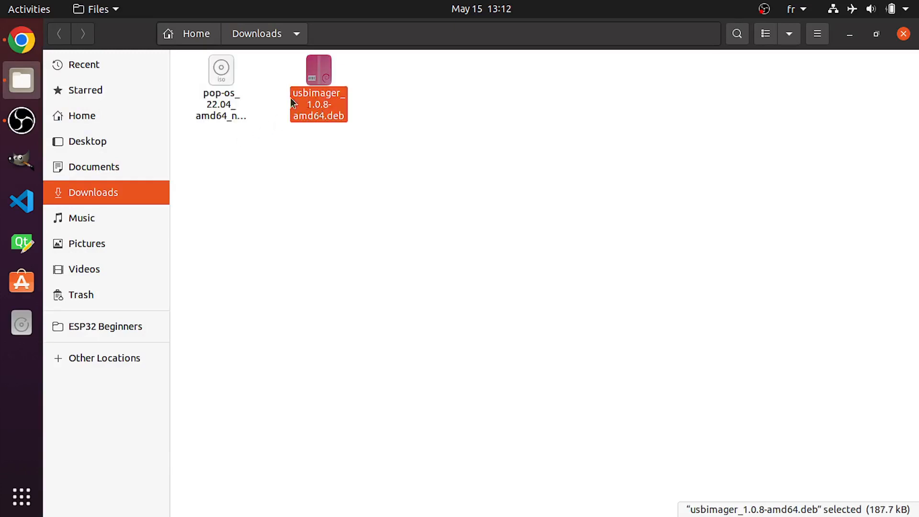
mouse_move(258, 148)
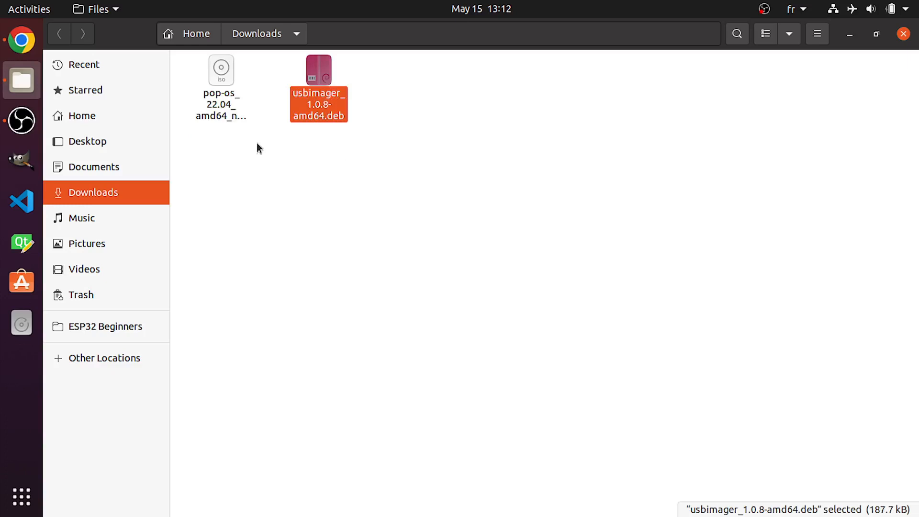
mouse_move(322, 156)
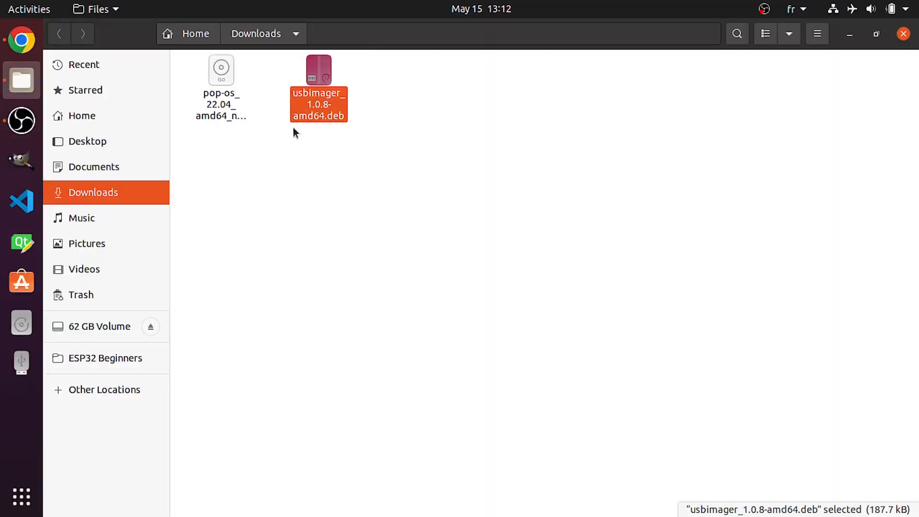
Step: With the 62 GB USB volume mounted, reselect and clear the USBImager package in Downloads
left_click(345, 174)
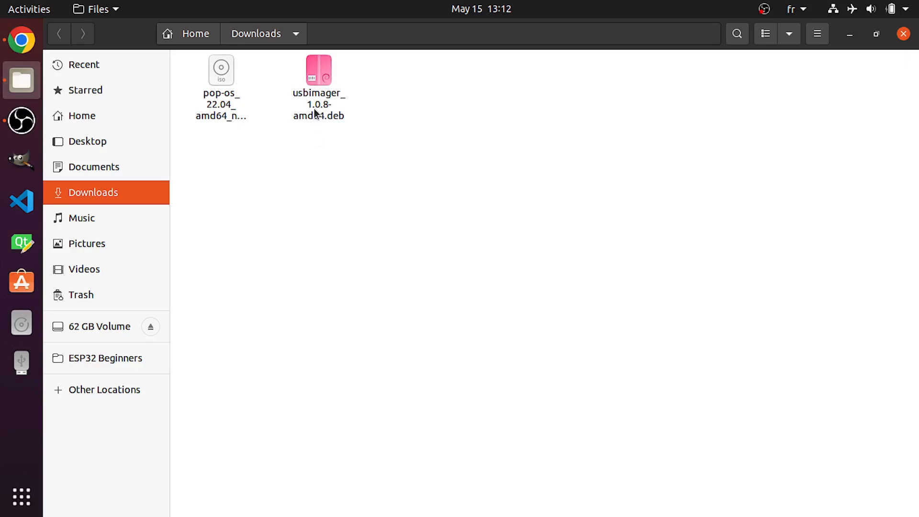
left_click(319, 72)
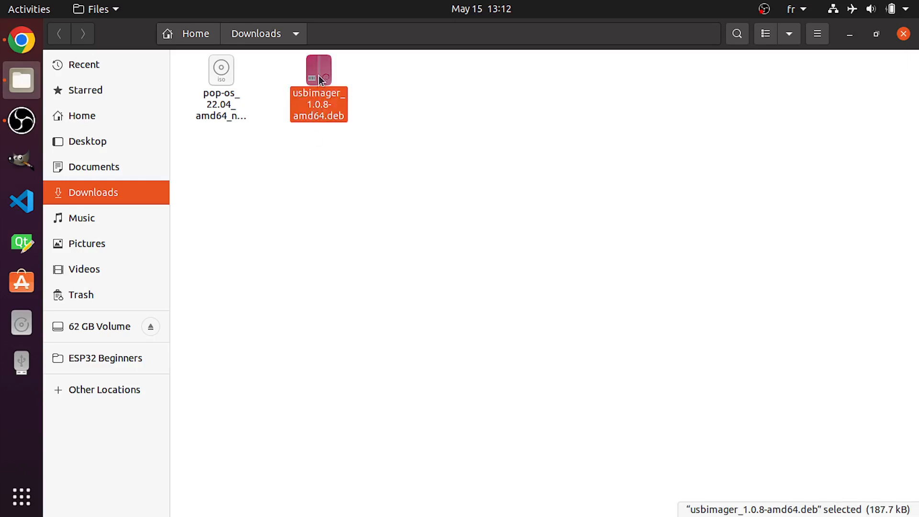
mouse_move(348, 183)
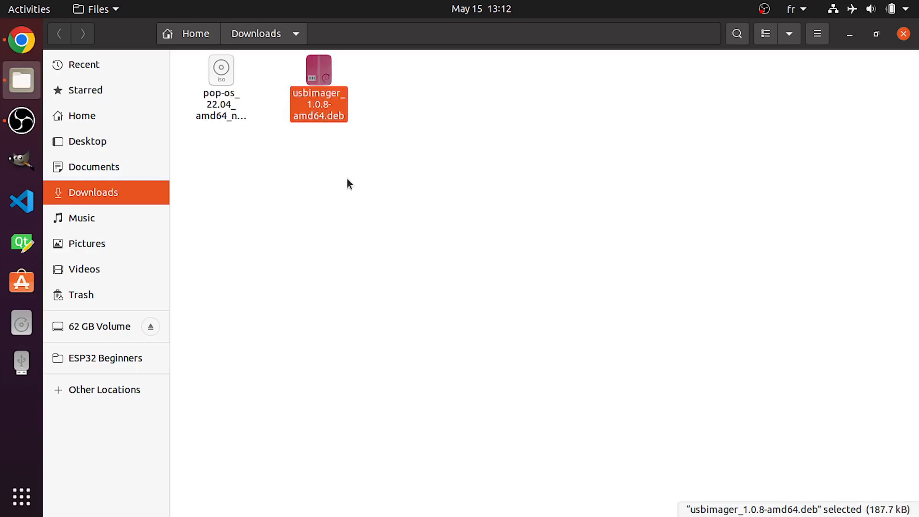
left_click(302, 239)
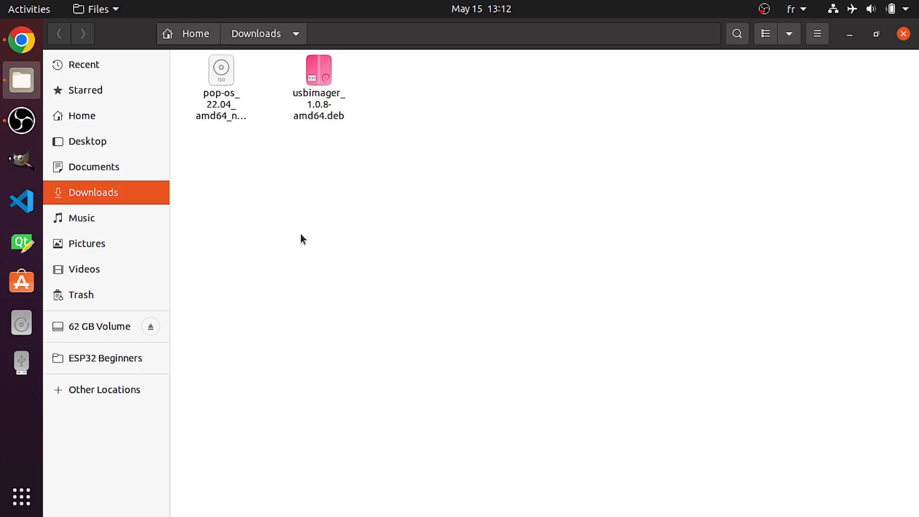
Step: Open a terminal in the Downloads folder from its context menu
right_click(449, 164)
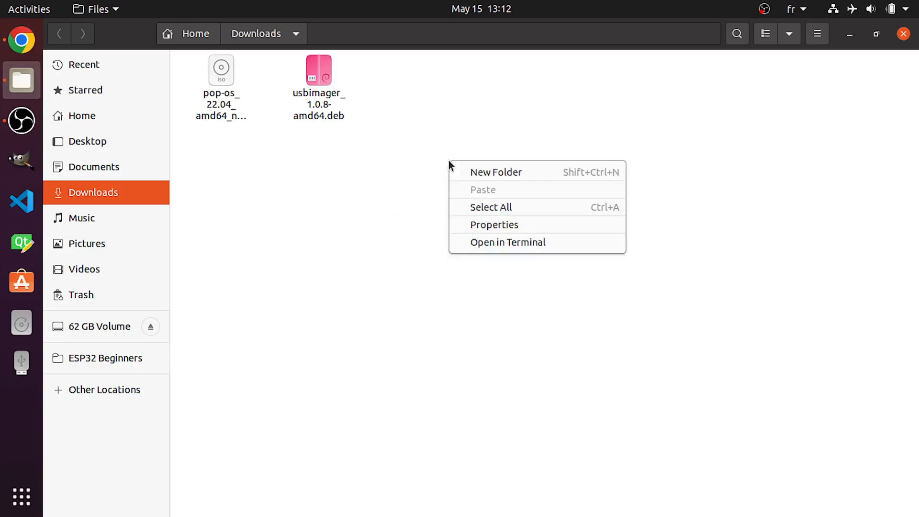
mouse_move(454, 168)
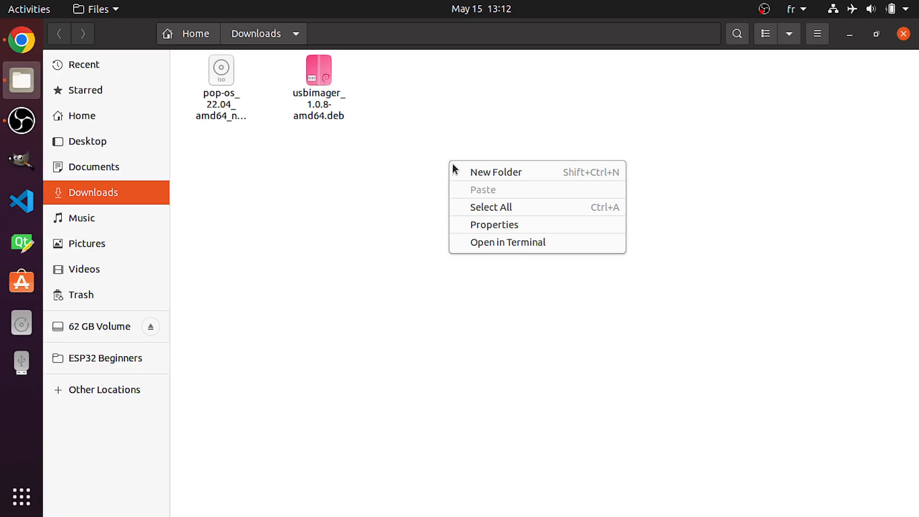
left_click(529, 247)
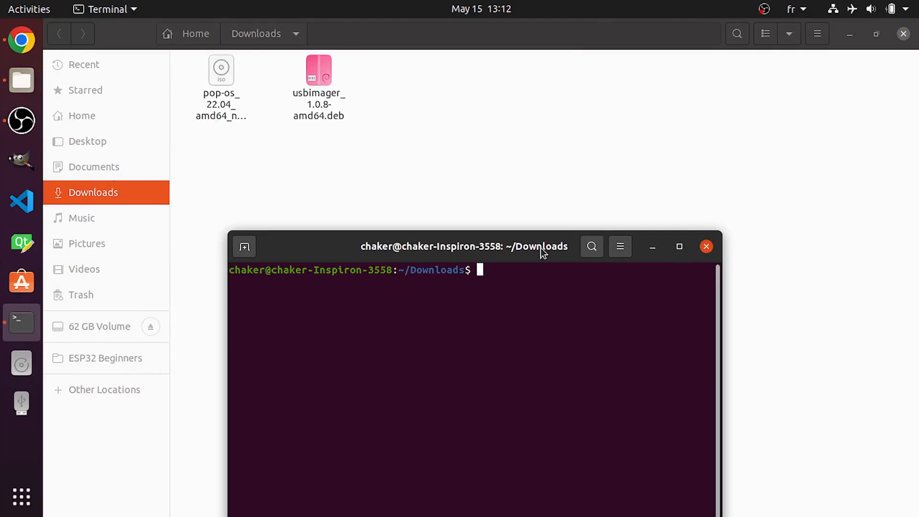
Step: Run sudo dpkg -i usbimager_1.0.8-amd64.deb with Tab completion and enter the password
type("sudo dp")
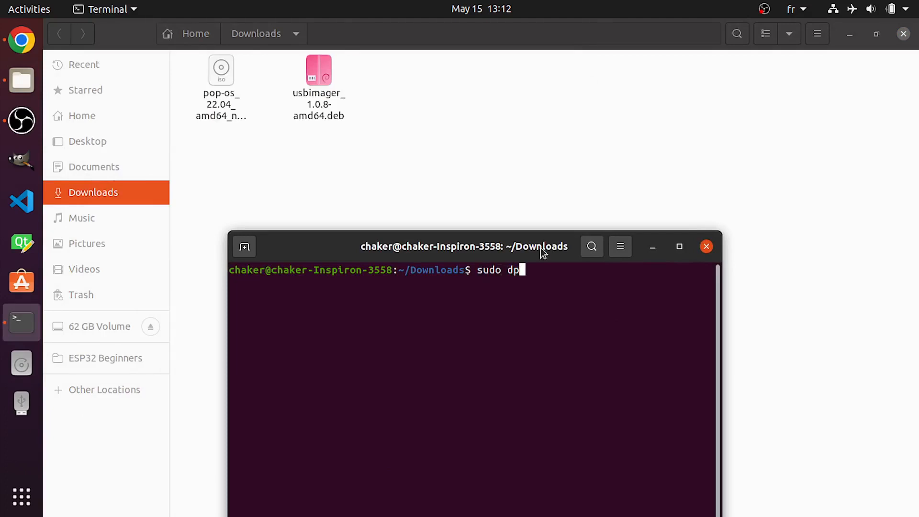
type("kg")
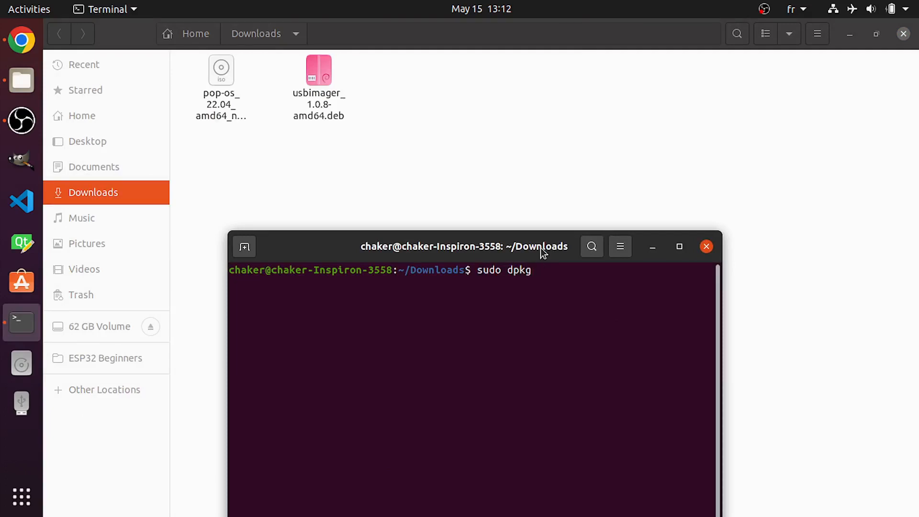
type("-i")
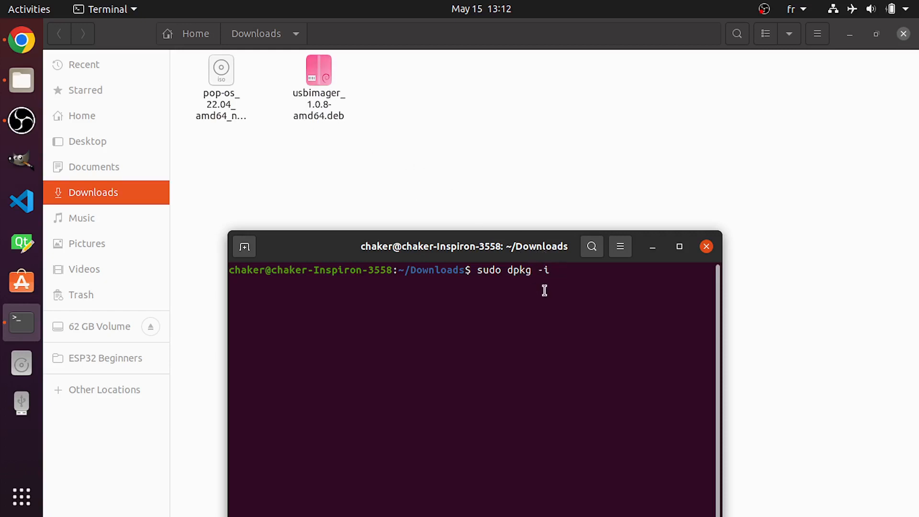
type("usb")
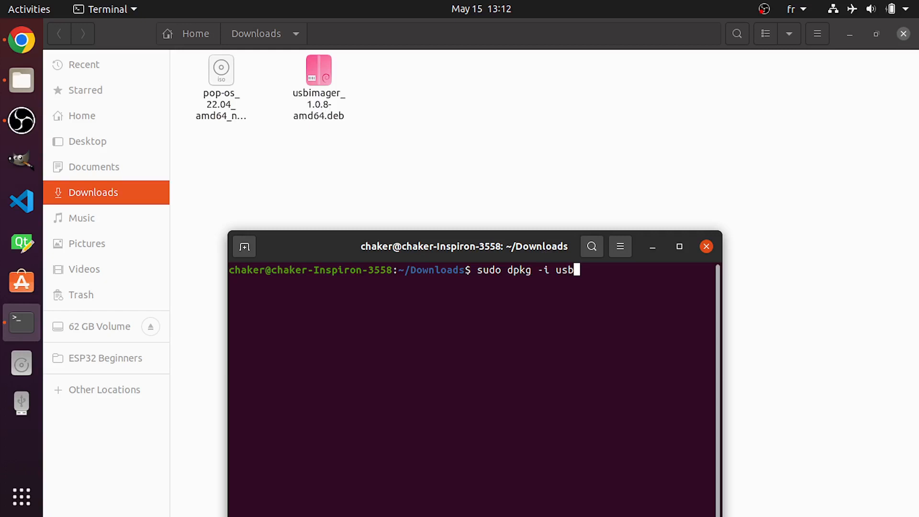
type("imager")
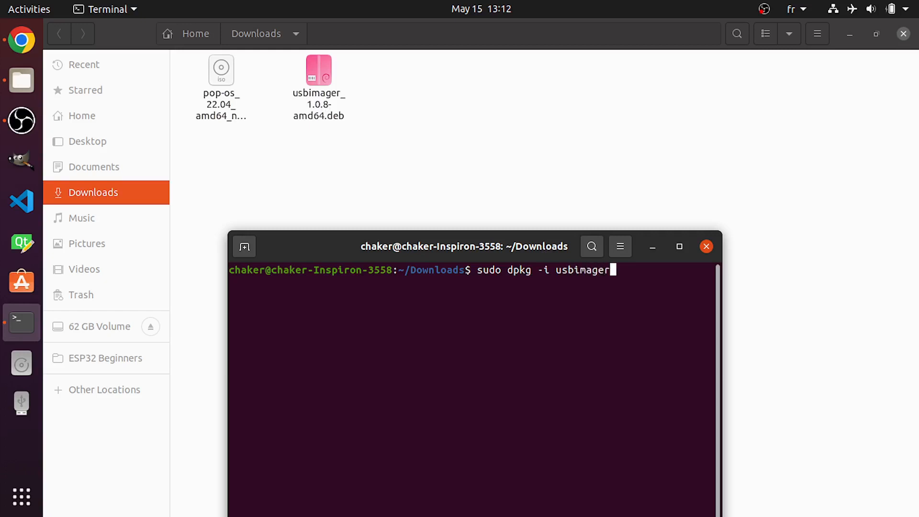
key("Tab")
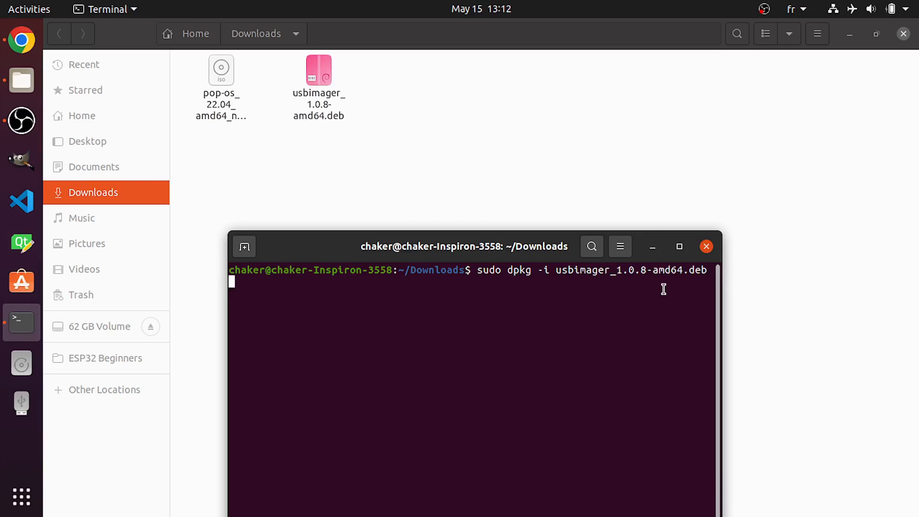
key("Return")
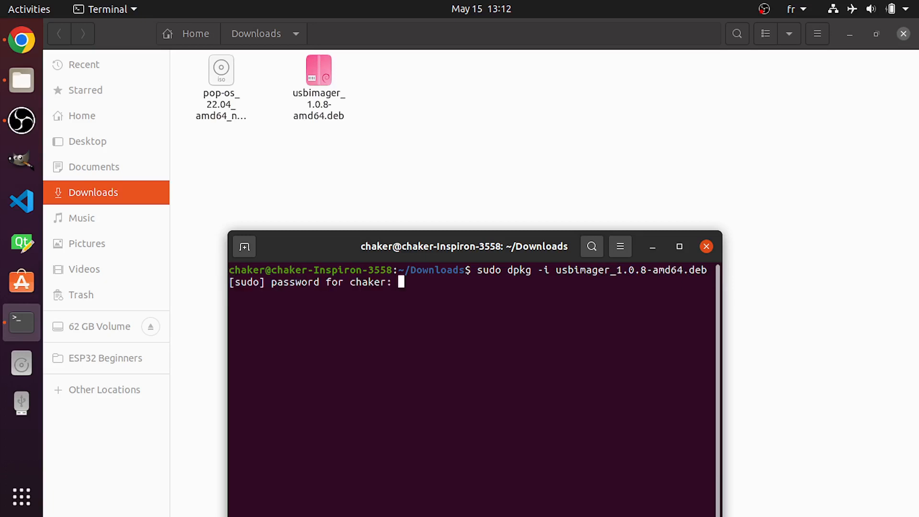
key("Return")
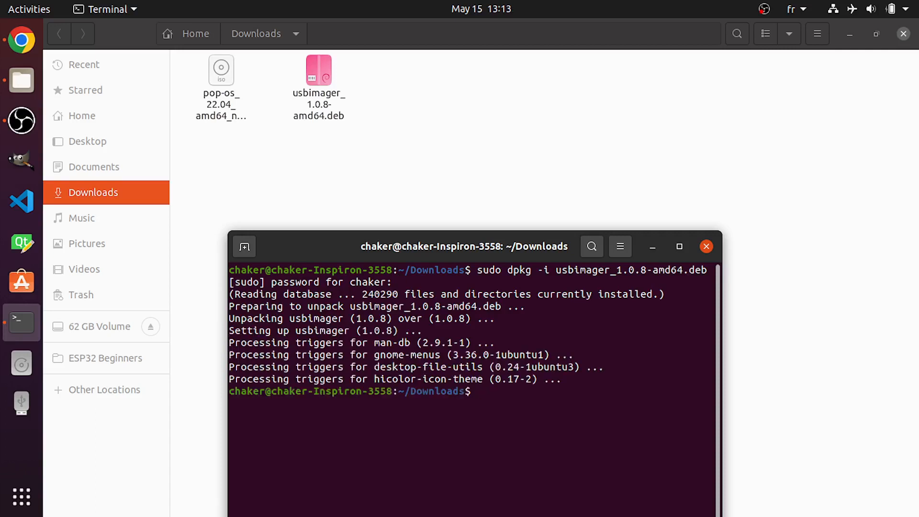
mouse_move(706, 247)
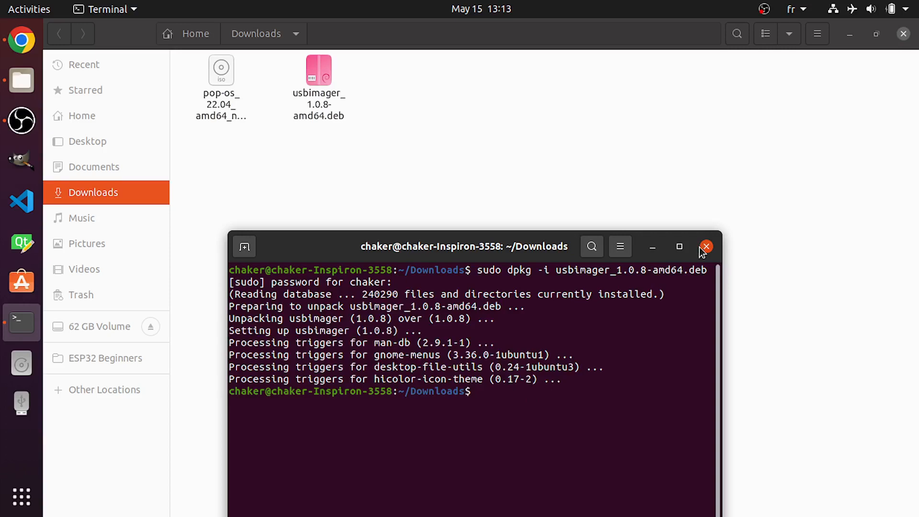
Step: Close the terminal and launch USBImager from the application grid search
left_click(706, 246)
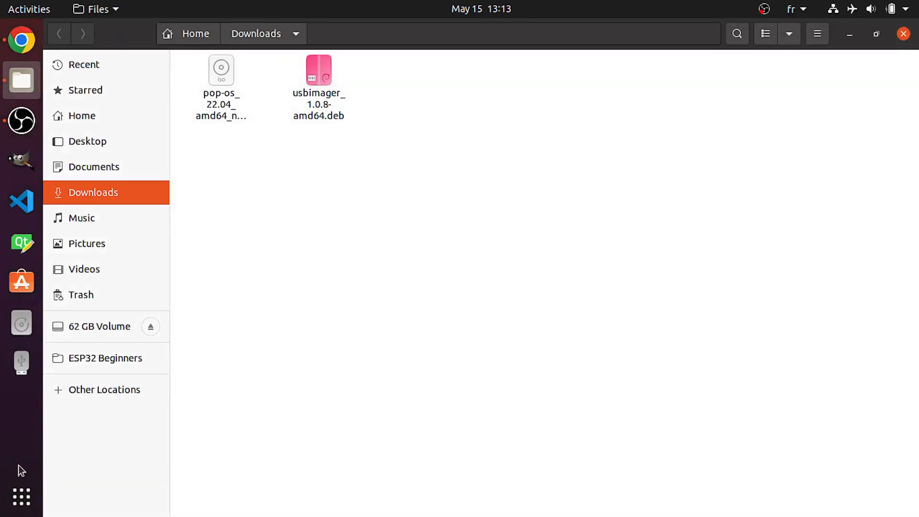
left_click(21, 497)
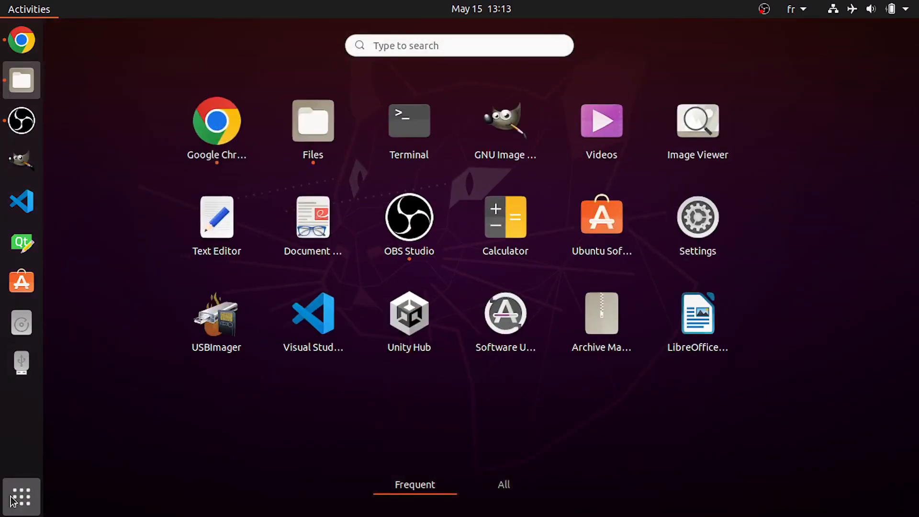
left_click(459, 45)
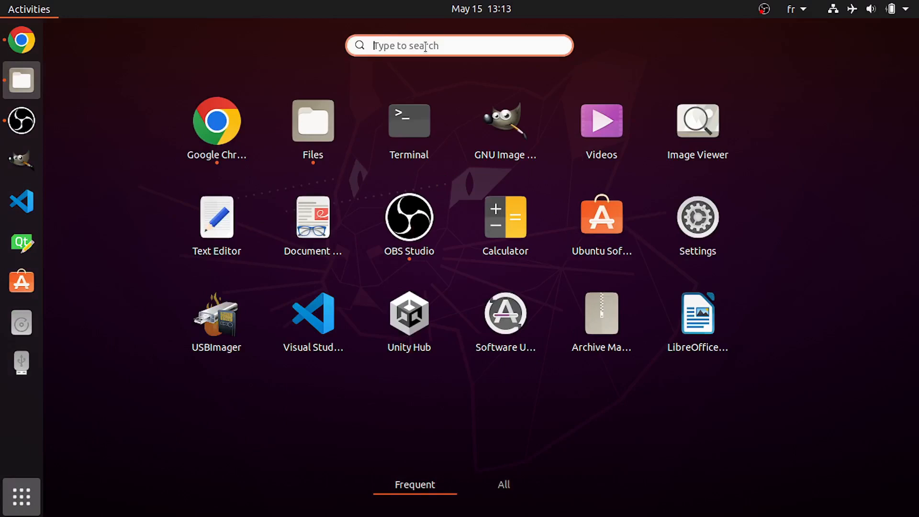
type("usbimager")
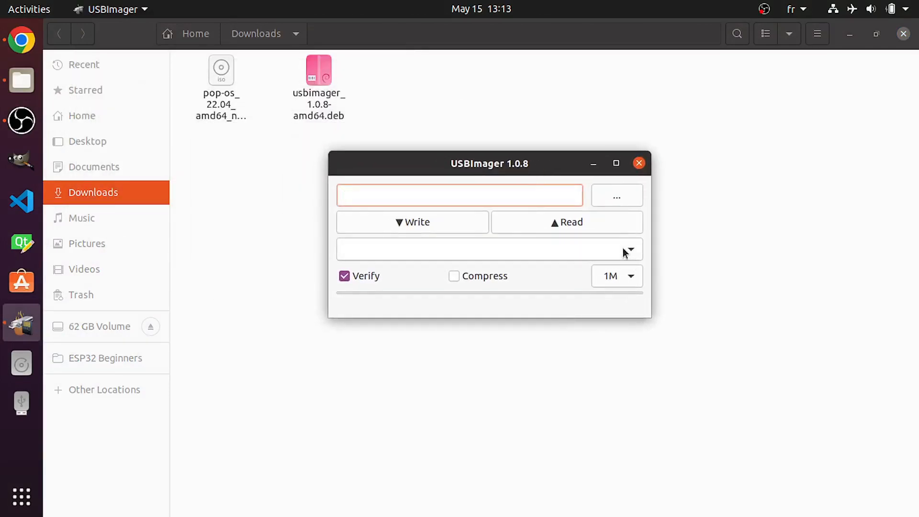
Step: Choose sdb SanDisk Ultra as target and load pop-os_22.04_amd64_nvidia_6.iso as the image
left_click(633, 250)
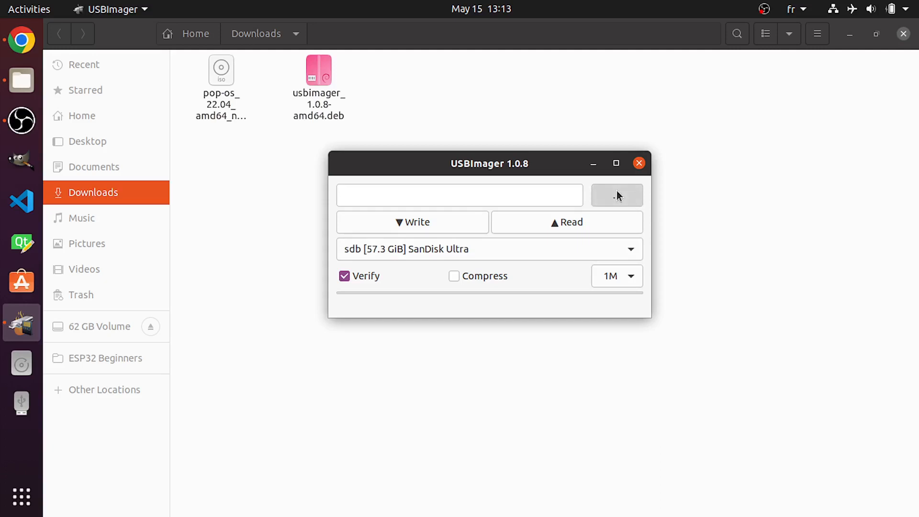
left_click(617, 195)
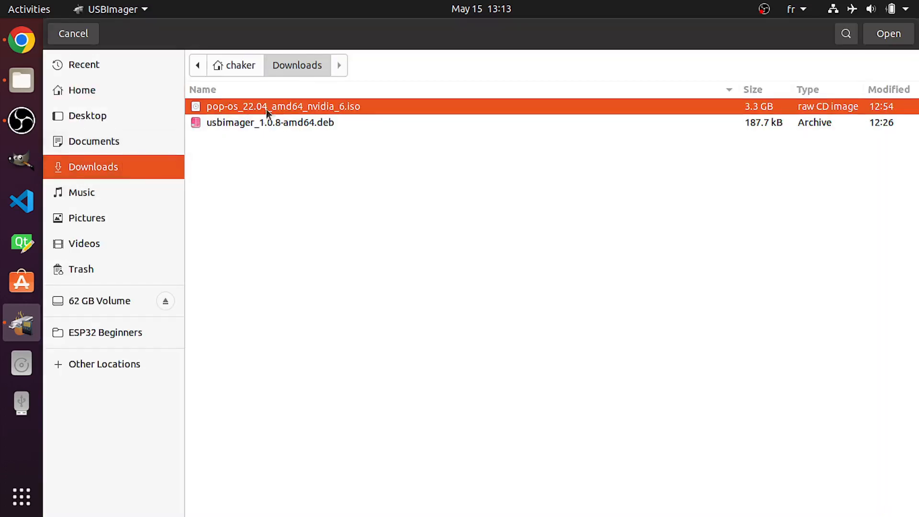
mouse_move(292, 121)
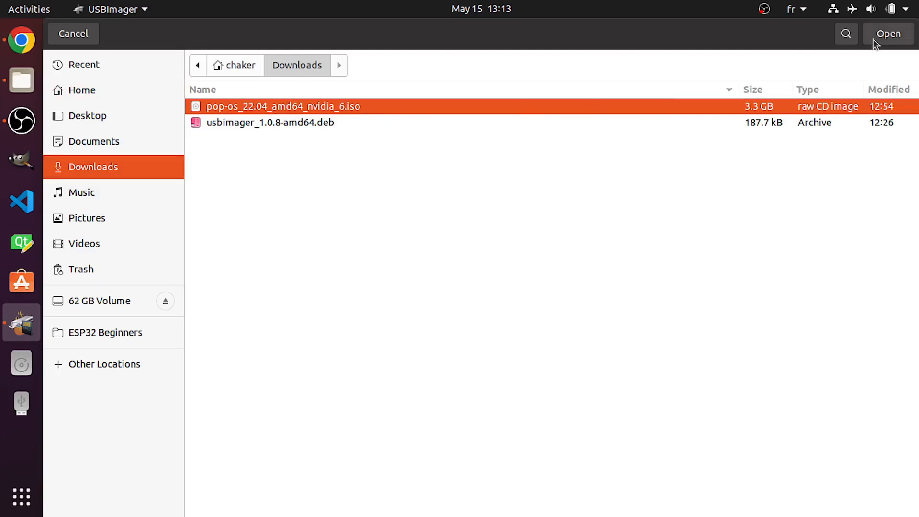
left_click(888, 34)
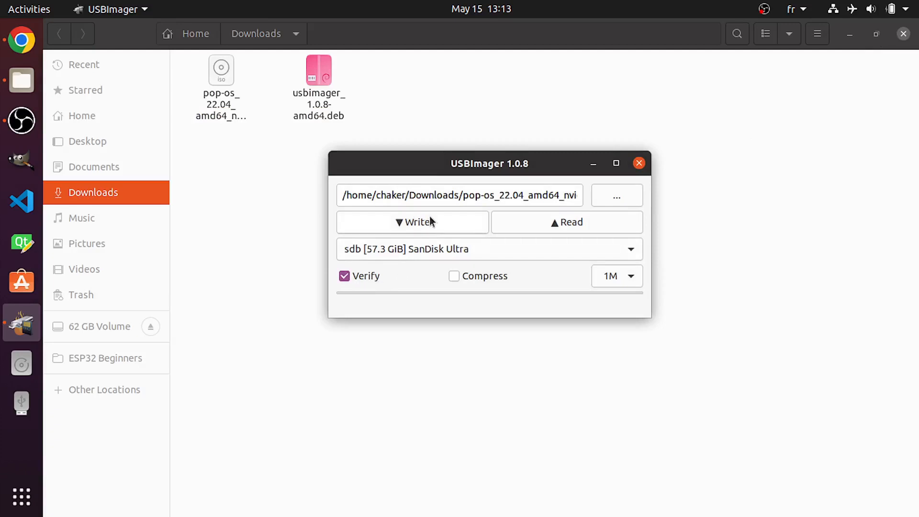
Step: Start the write and authenticate with the password so the ISO is written to the SanDisk Ultra
left_click(411, 222)
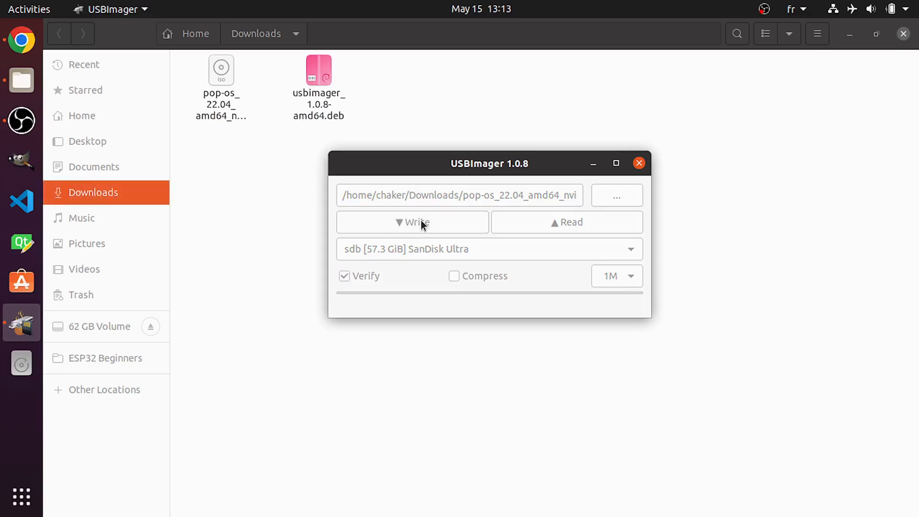
left_click(412, 222)
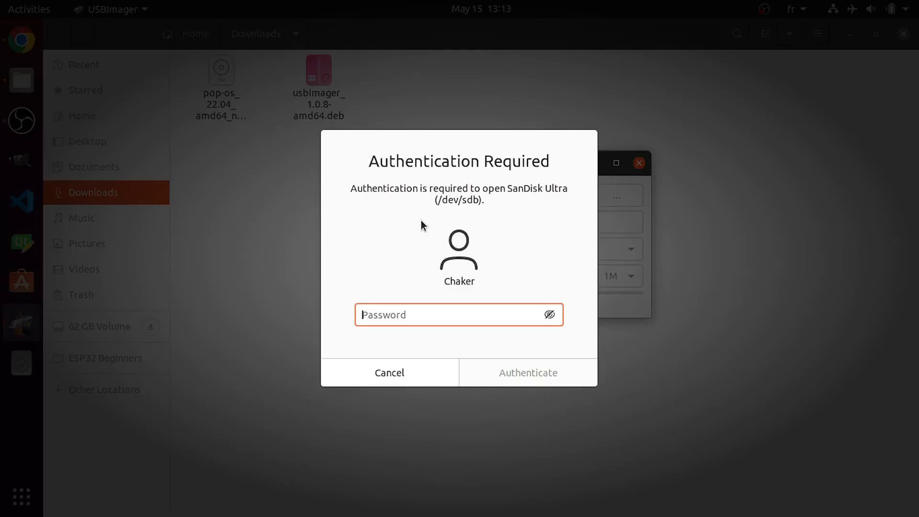
left_click(529, 373)
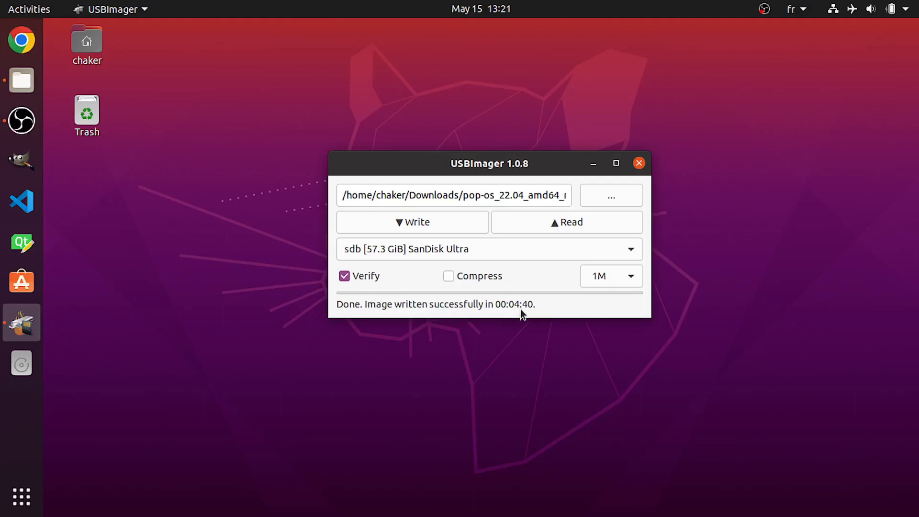
Step: Close USBImager, look at the Power Off / Log Out options in the system menu, then dismiss it
left_click(639, 163)
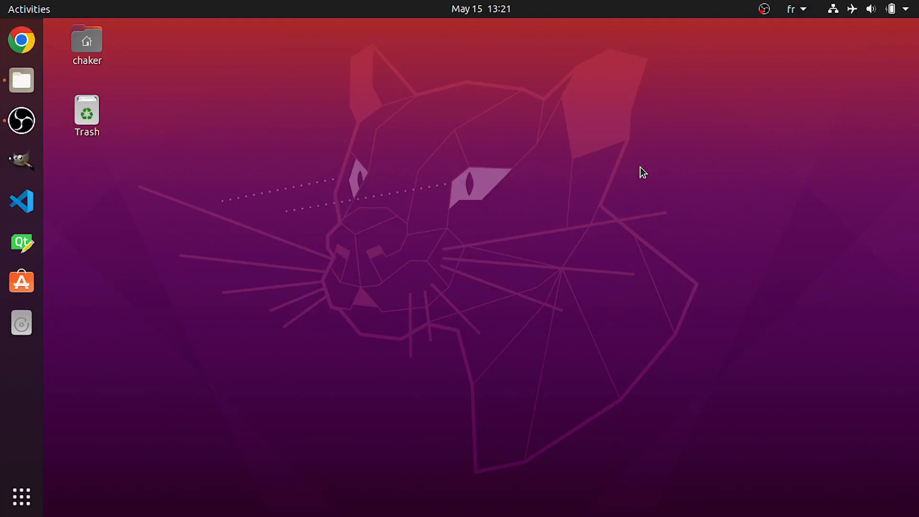
mouse_move(498, 203)
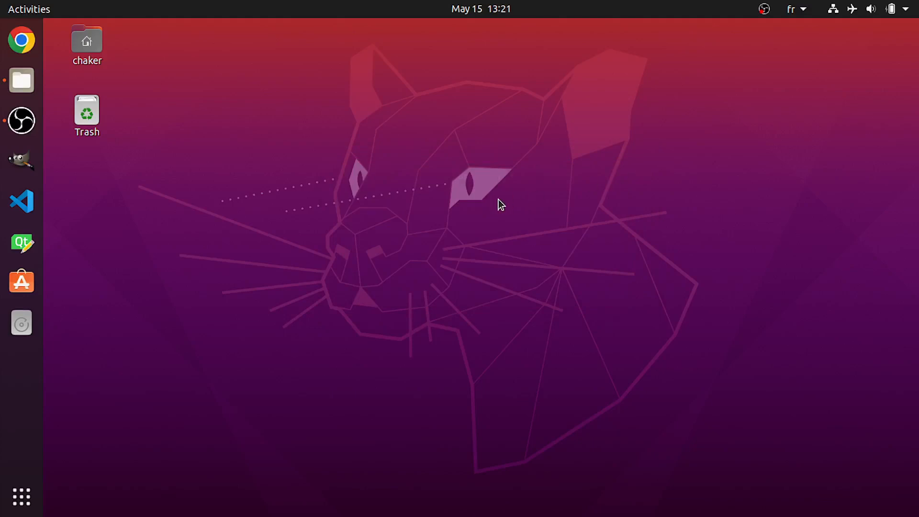
left_click(905, 8)
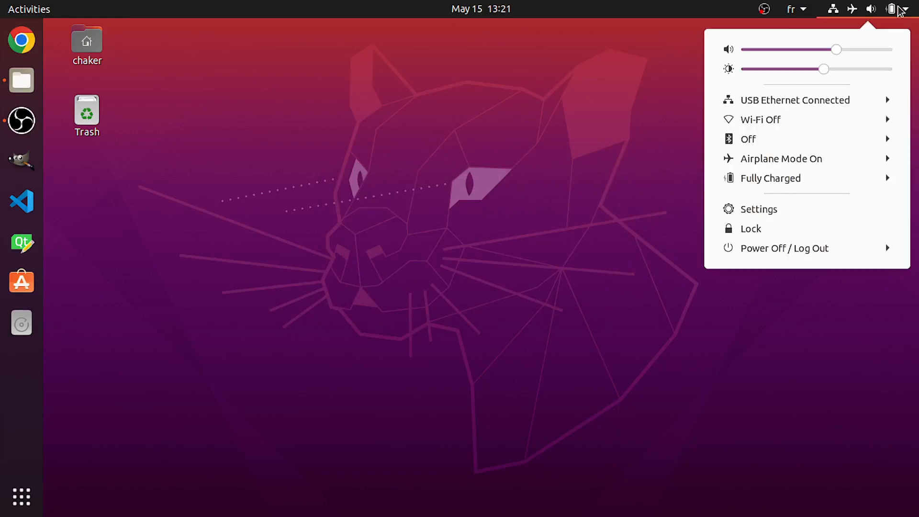
mouse_move(807, 257)
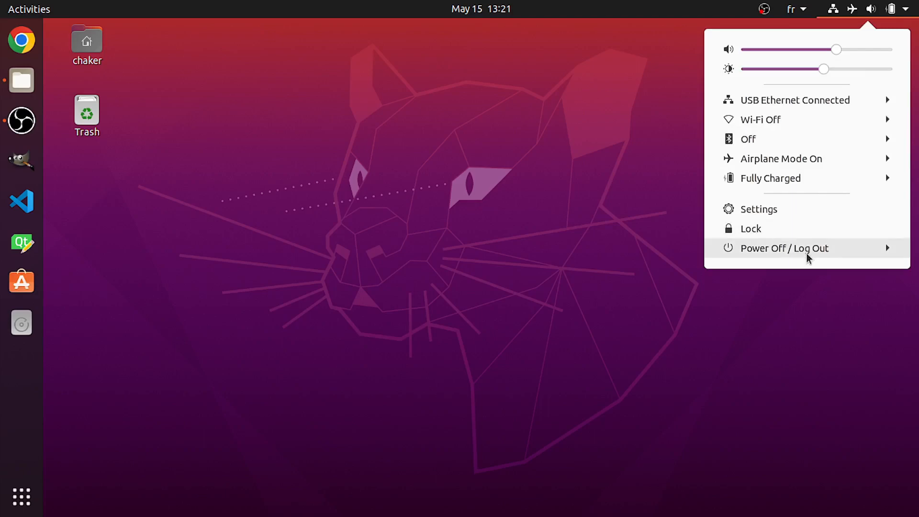
left_click(784, 248)
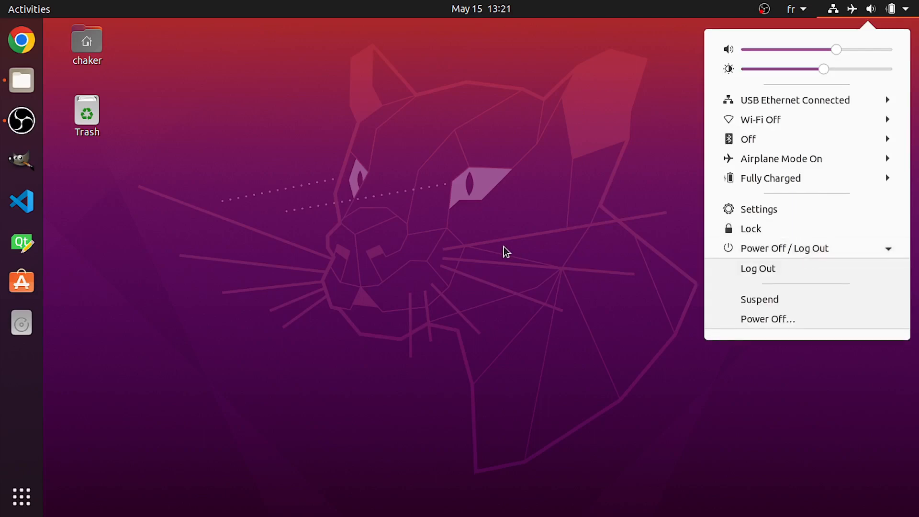
mouse_move(360, 201)
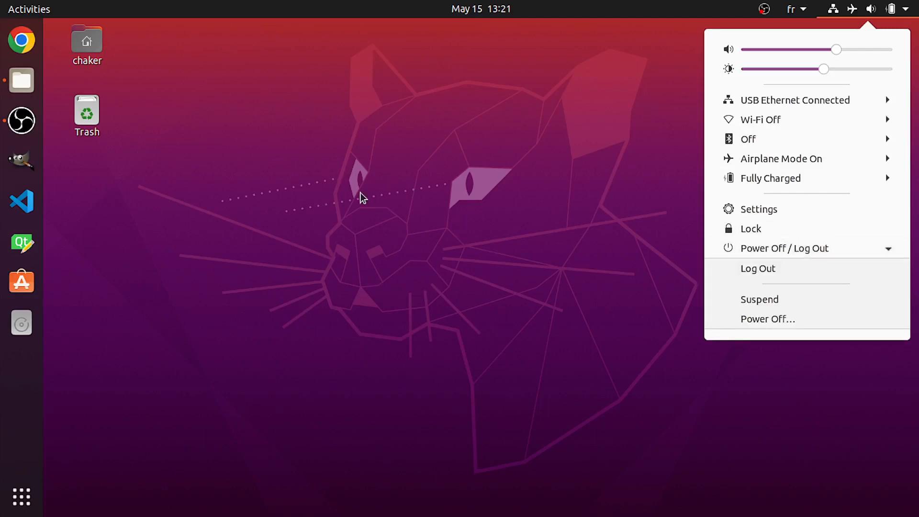
mouse_move(351, 207)
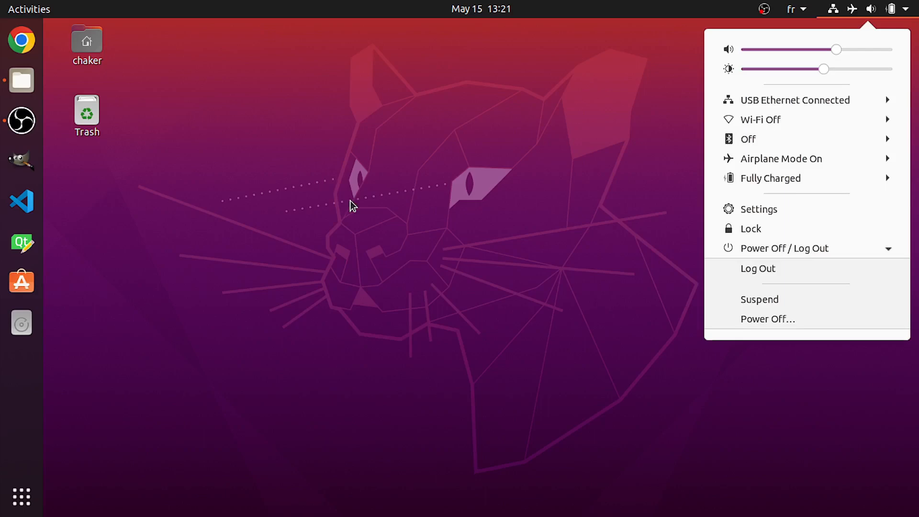
mouse_move(500, 201)
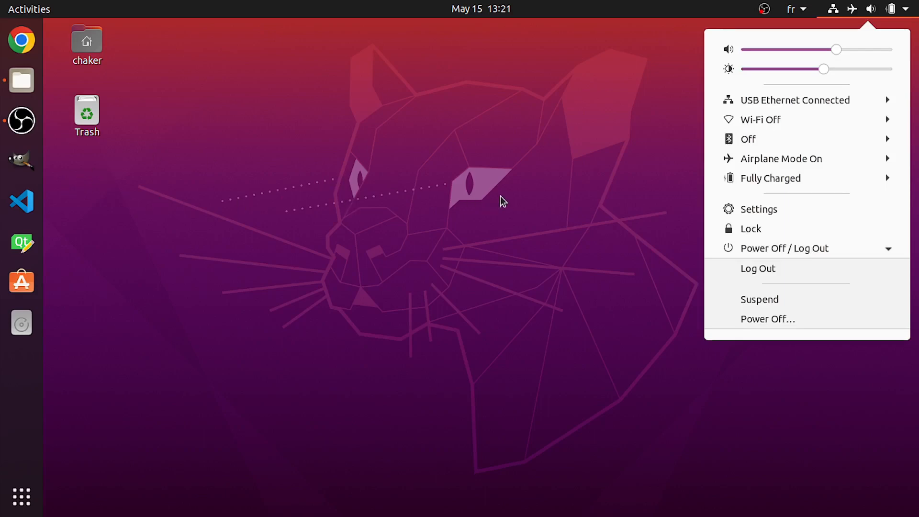
mouse_move(720, 191)
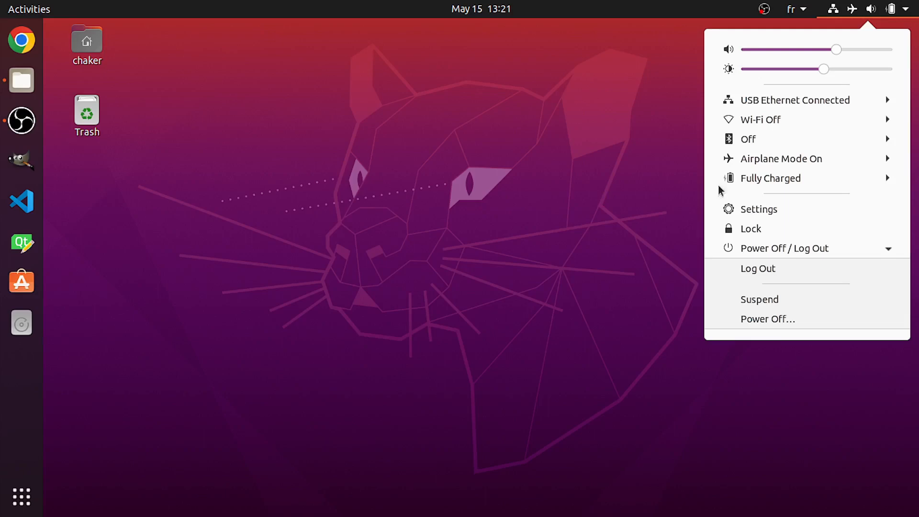
mouse_move(798, 164)
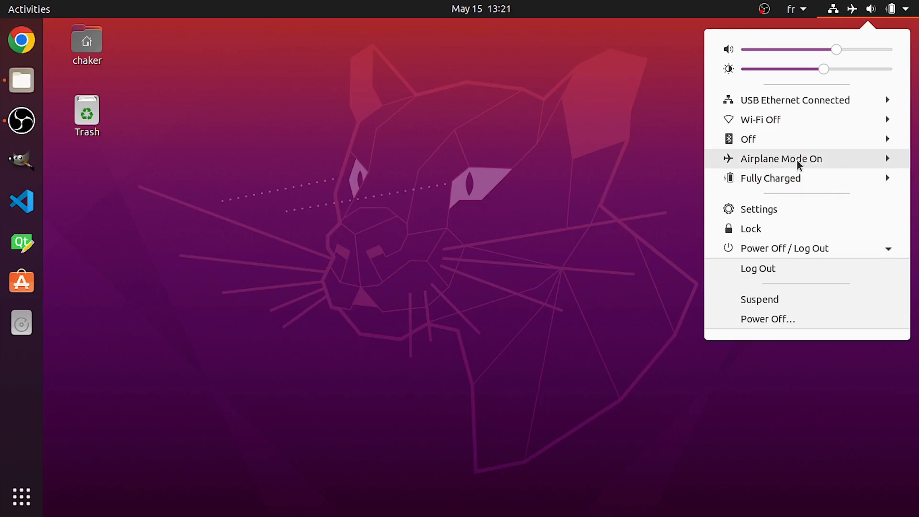
left_click(781, 322)
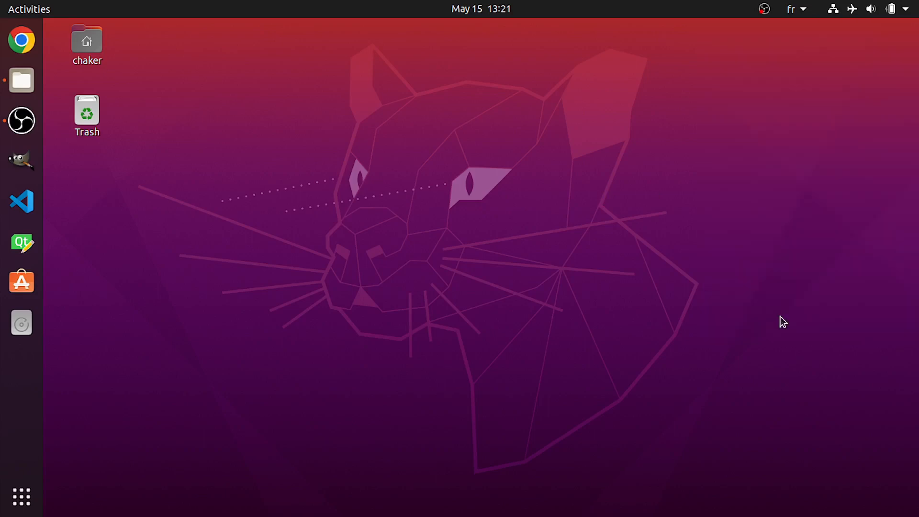